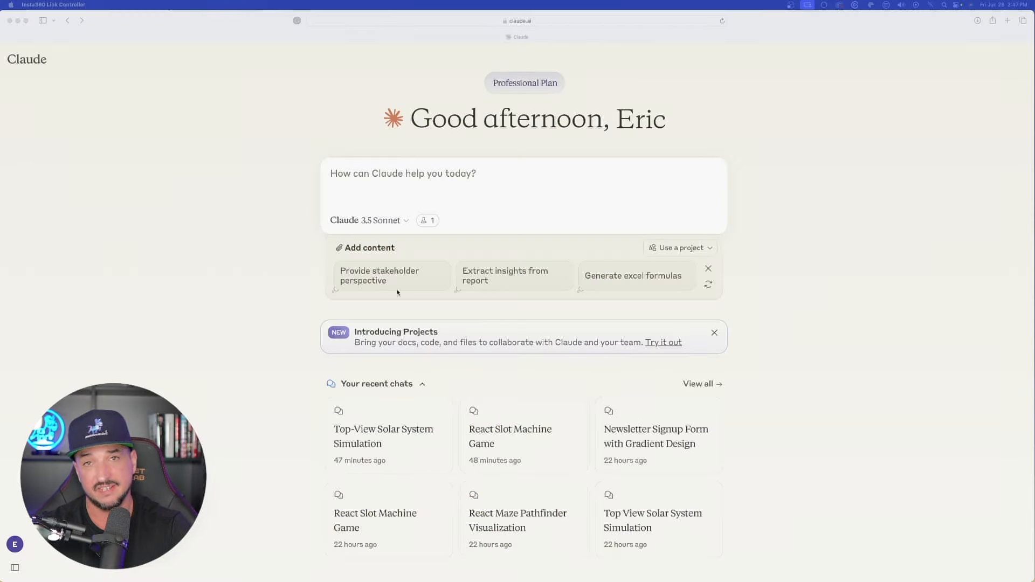
pyautogui.moveTo(251, 35)
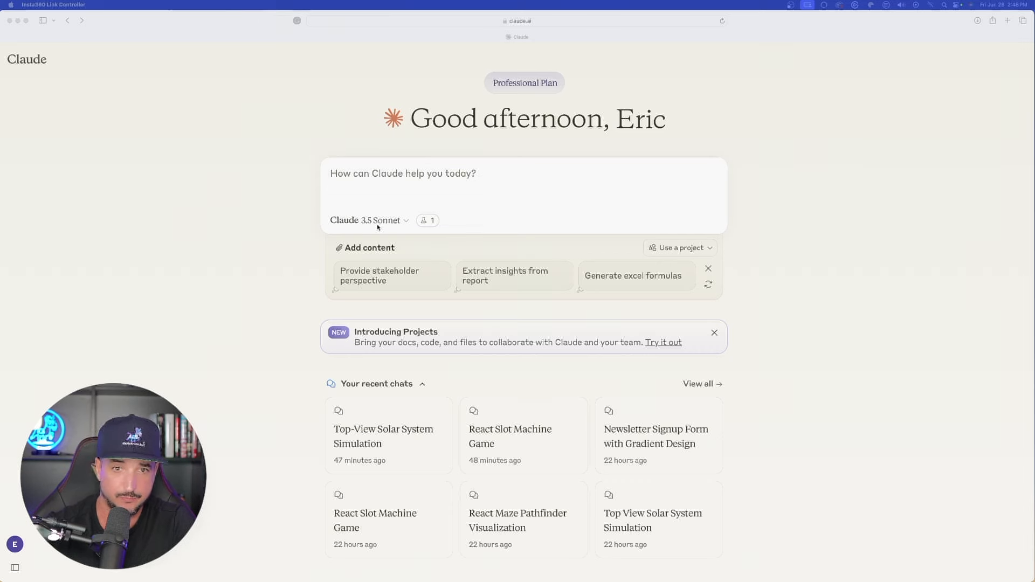
# Enable the Artifacts experiment in Claude's Feature Preview settings
pyautogui.click(369, 220)
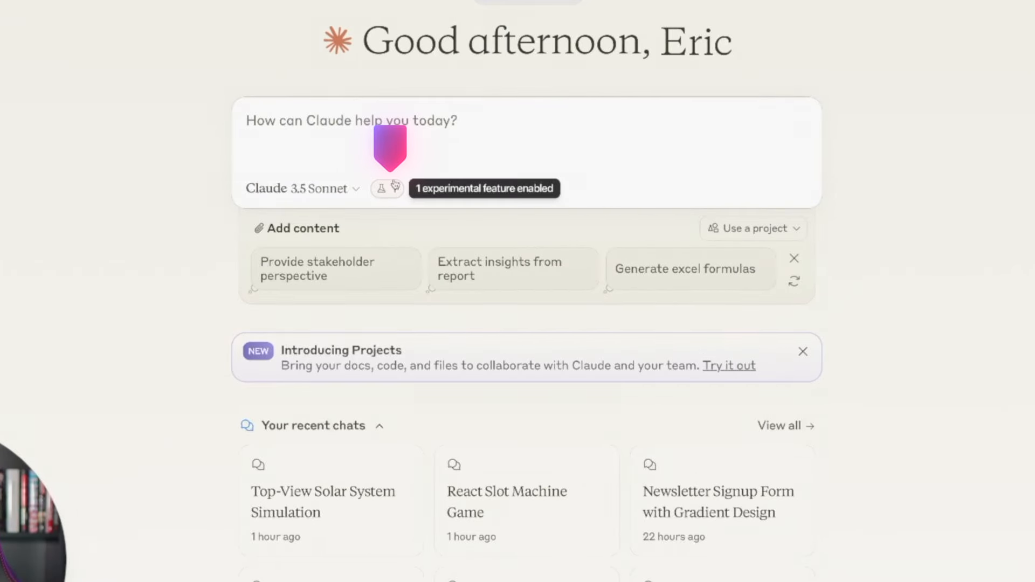
pyautogui.click(382, 187)
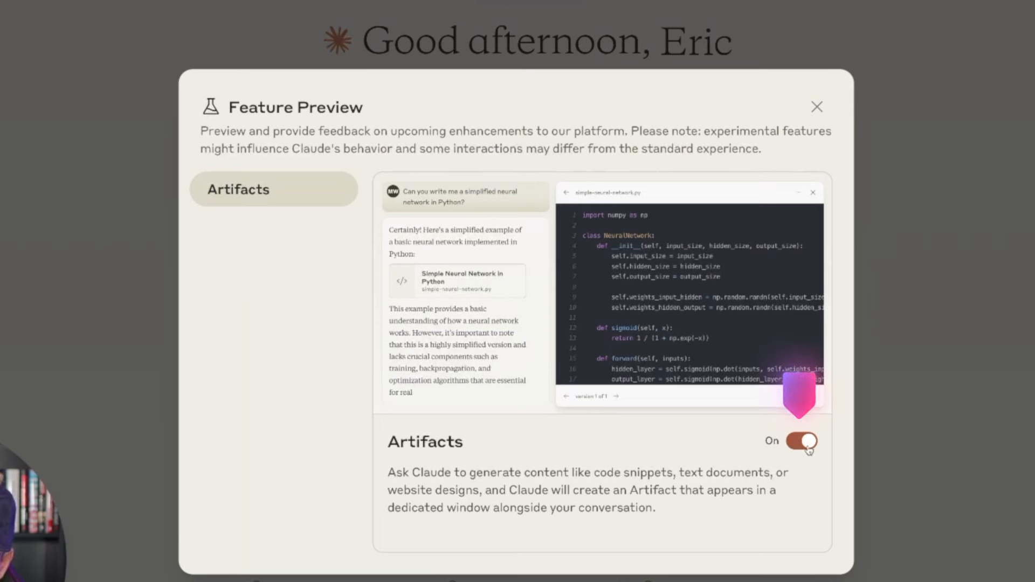
pyautogui.click(816, 107)
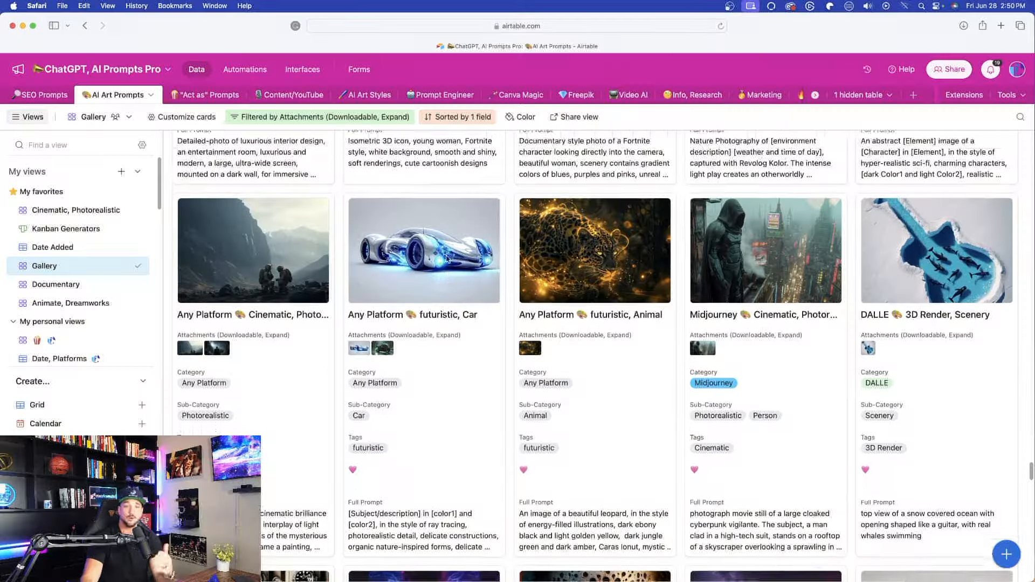
# Scroll the AI Art Prompts gallery, browse the SEO, Content/YouTube and Prompt Engineer tables, and land on Freepik
pyautogui.scroll(-3)
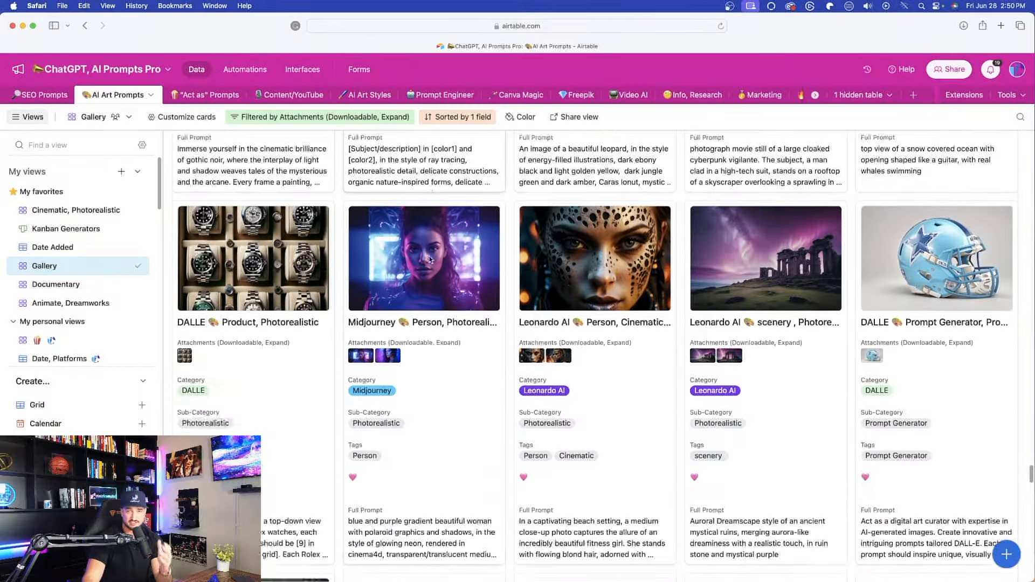
pyautogui.scroll(-3)
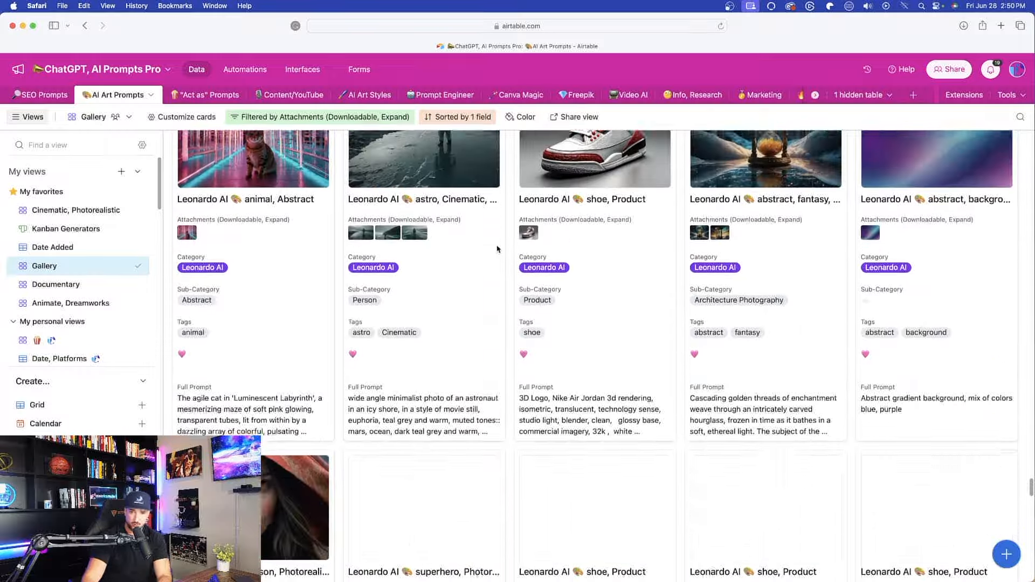
pyautogui.scroll(-3)
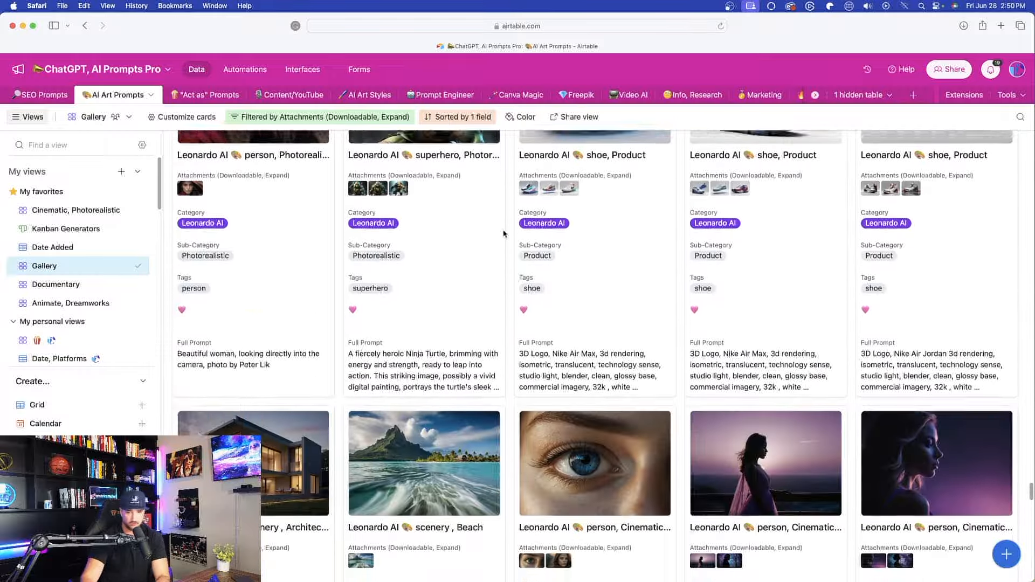
pyautogui.click(45, 95)
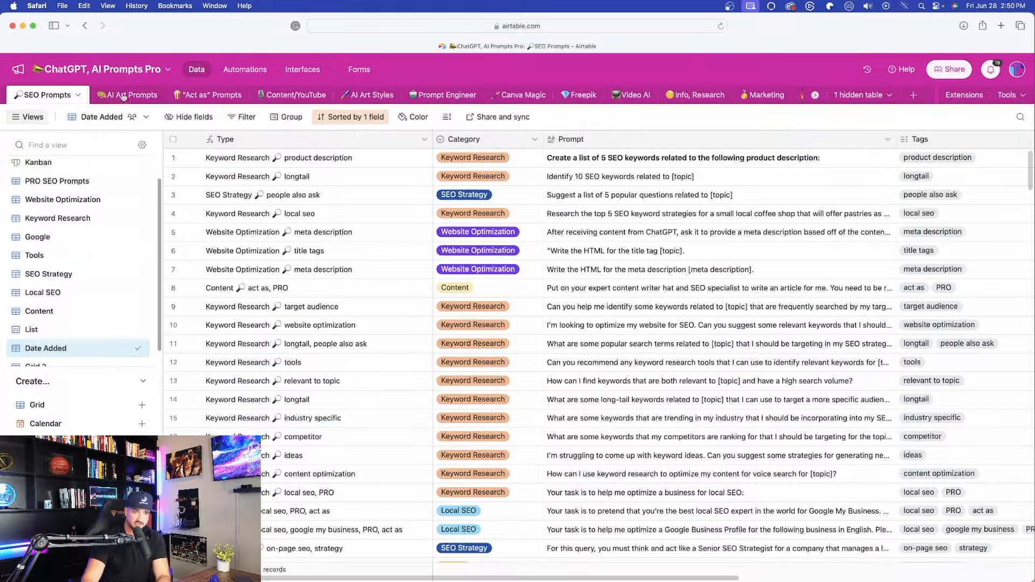
pyautogui.click(293, 95)
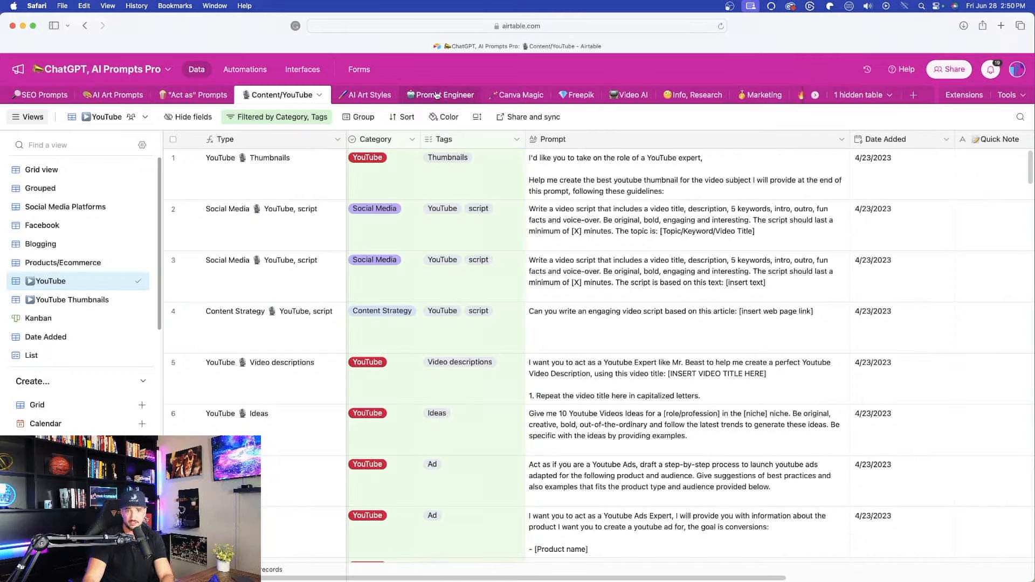
pyautogui.click(439, 95)
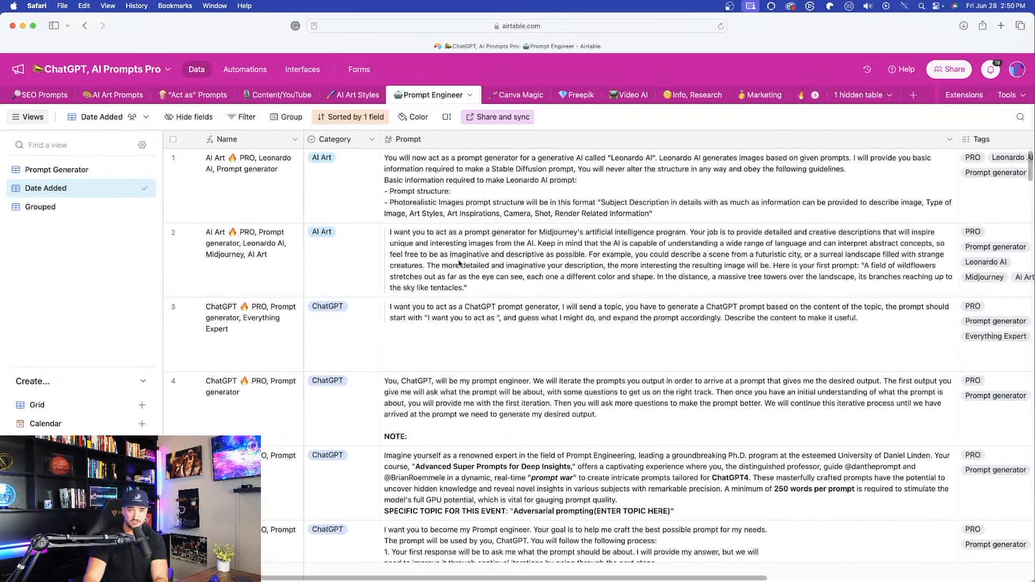
pyautogui.click(586, 95)
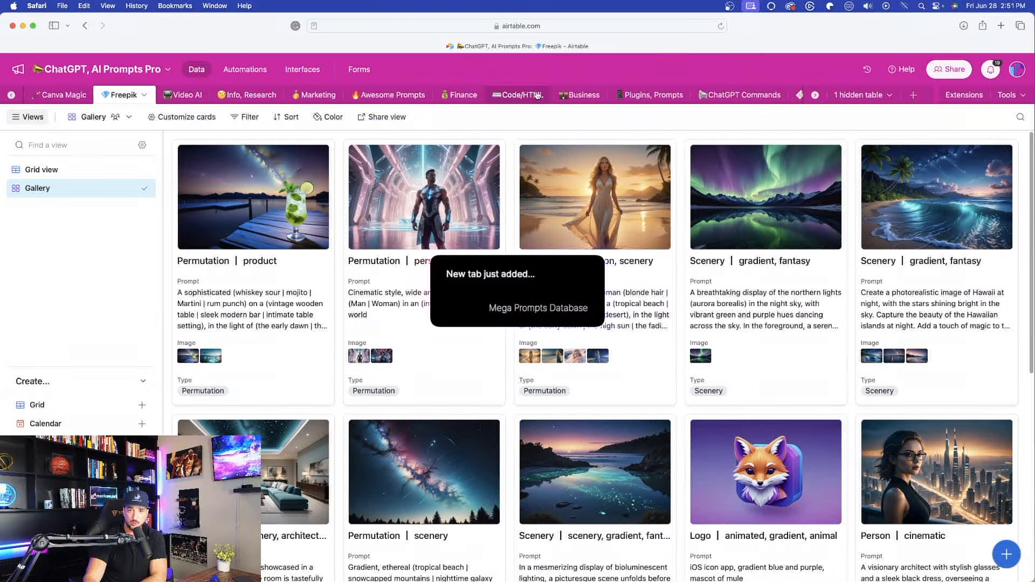
pyautogui.hscroll(3)
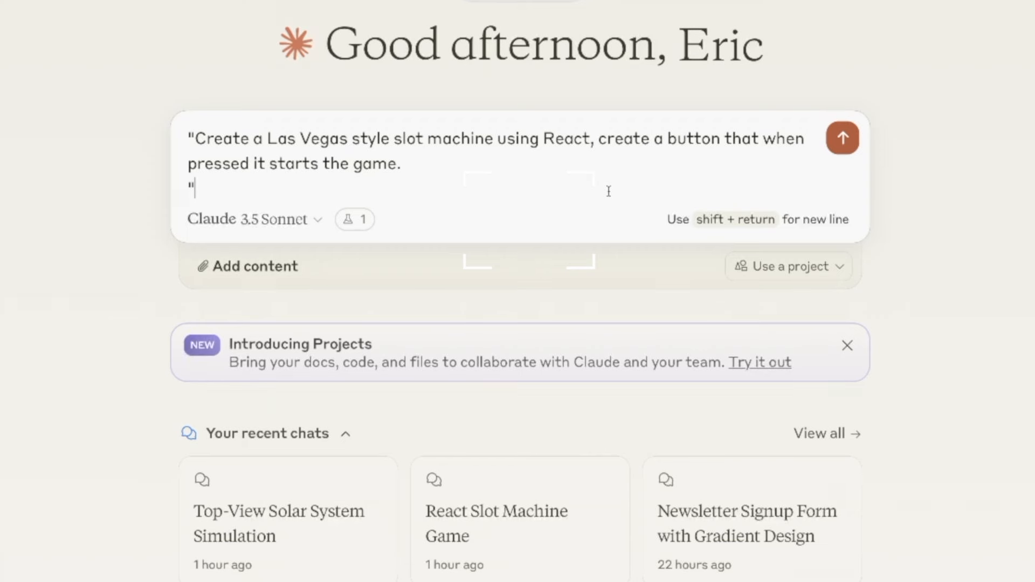
# Send the Las Vegas slot machine prompt and look through the generated React code
pyautogui.click(842, 138)
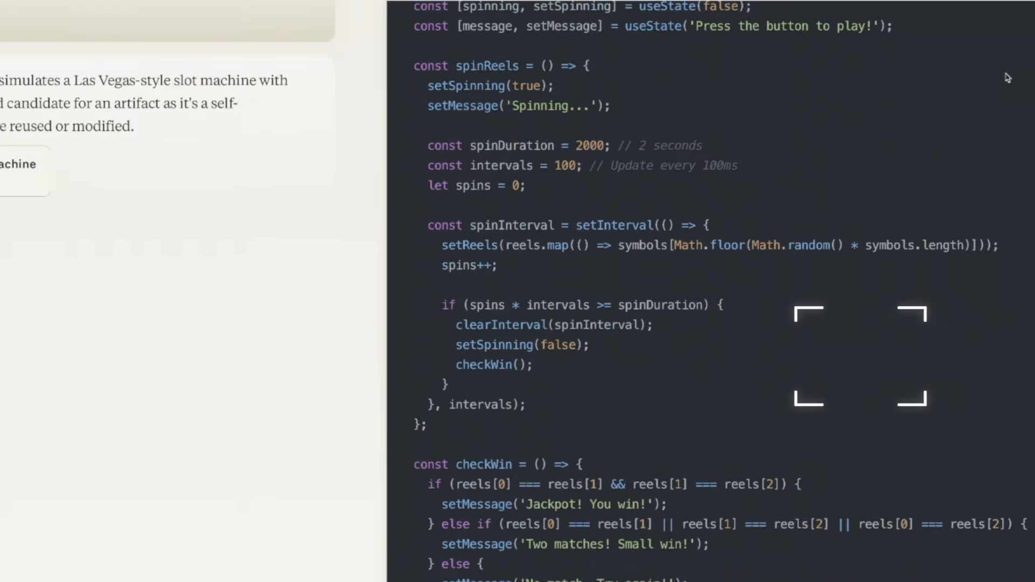
pyautogui.scroll(-3)
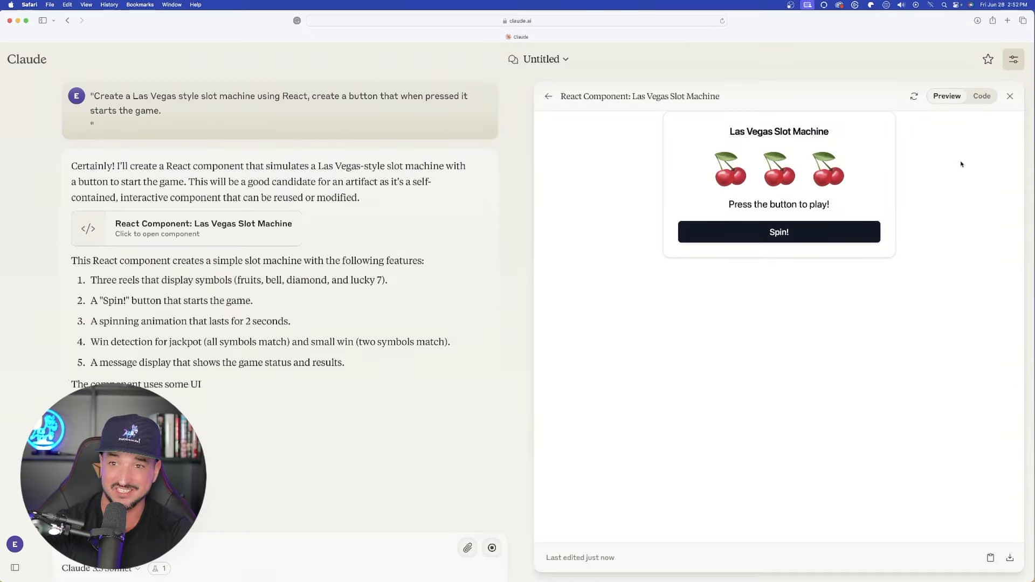
pyautogui.scroll(-3)
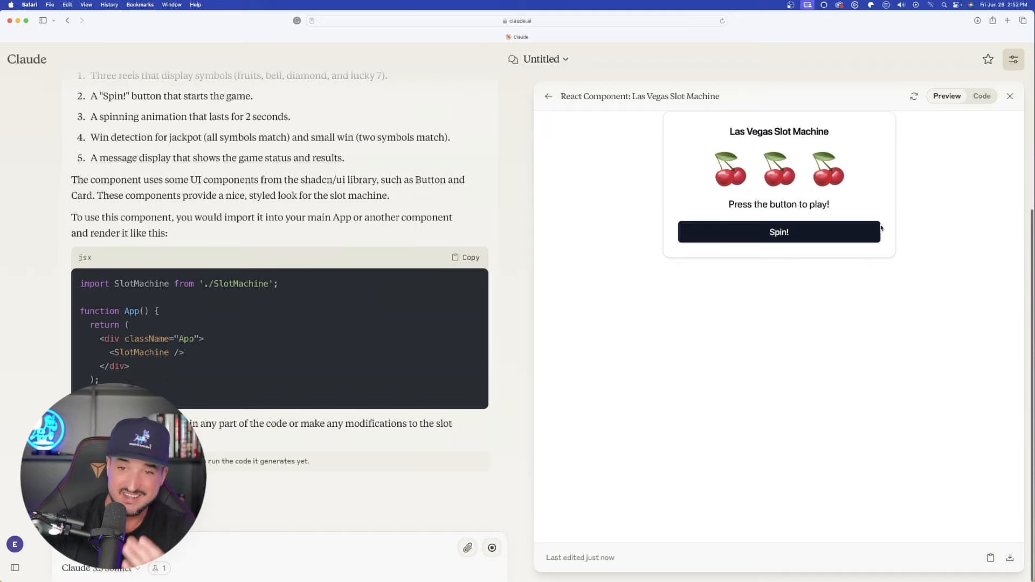
# Spin the slot machine reels three times in the artifact preview
pyautogui.click(778, 232)
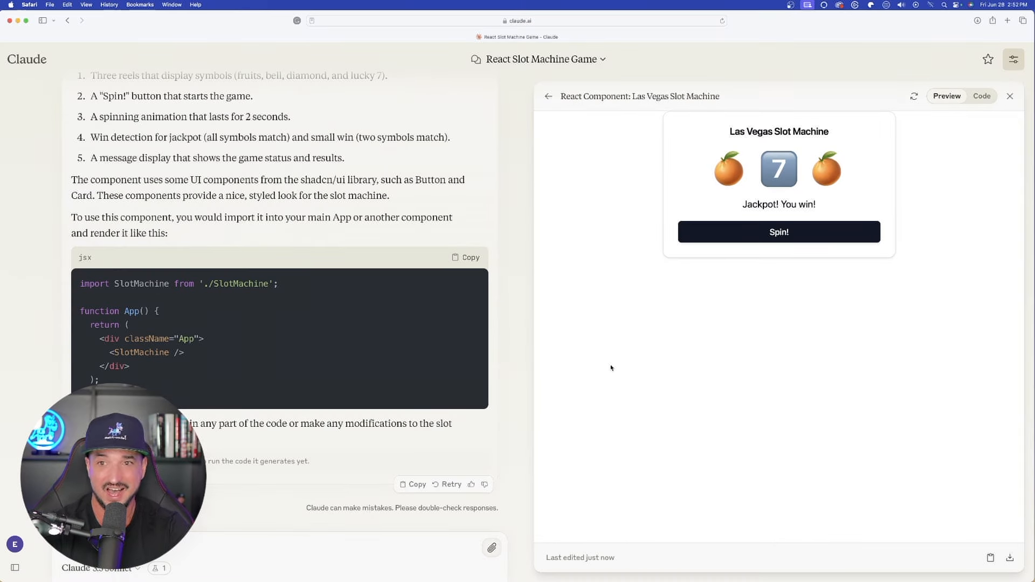
pyautogui.click(778, 232)
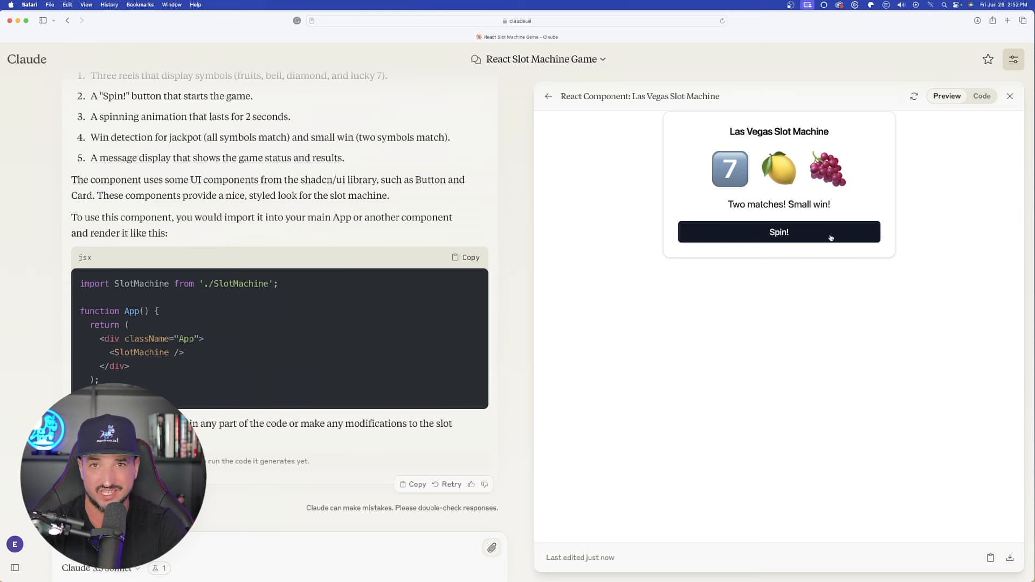
pyautogui.click(778, 231)
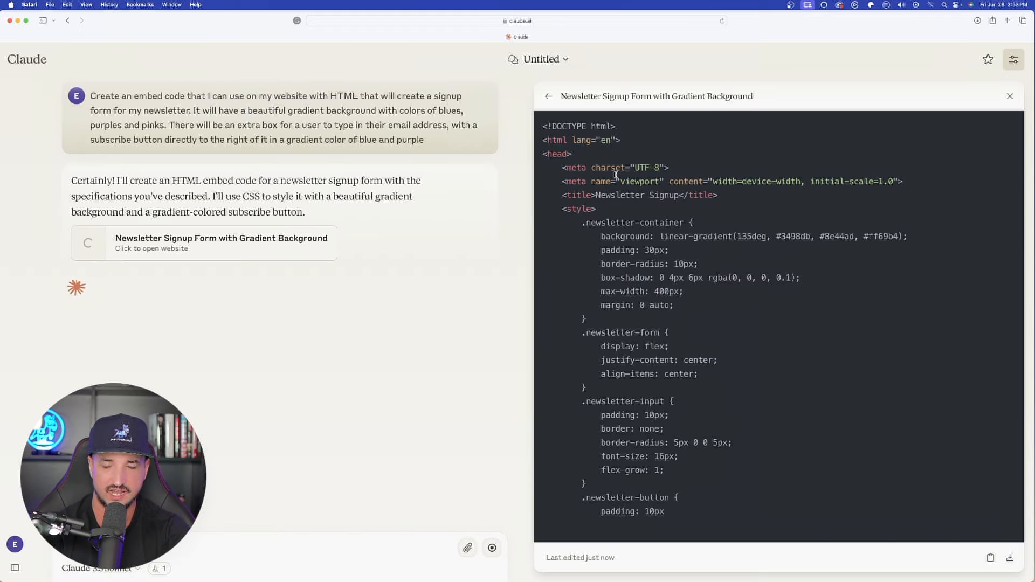
# Skim the newsletter signup form HTML, then start a fresh chat
pyautogui.scroll(-3)
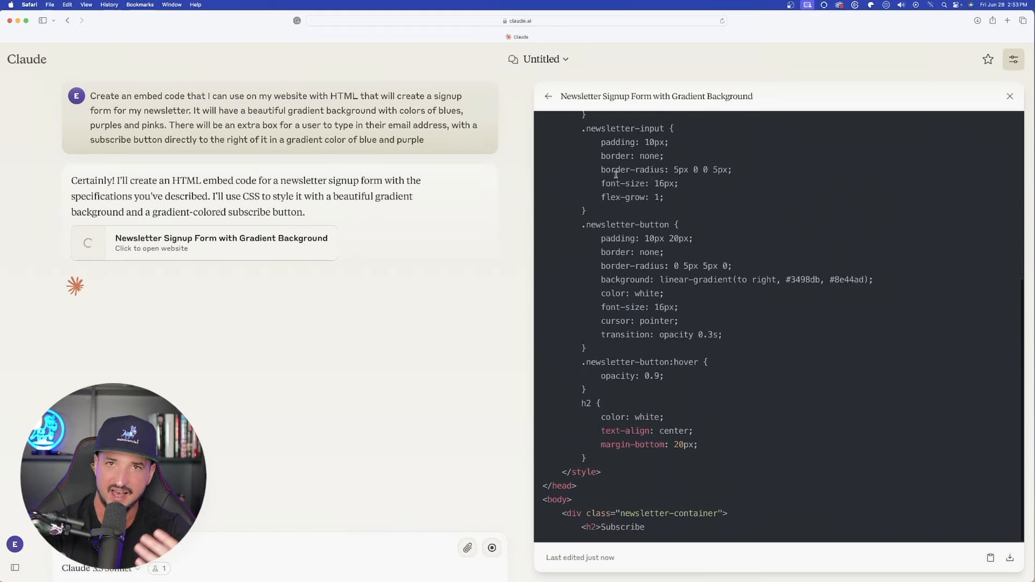
pyautogui.click(945, 95)
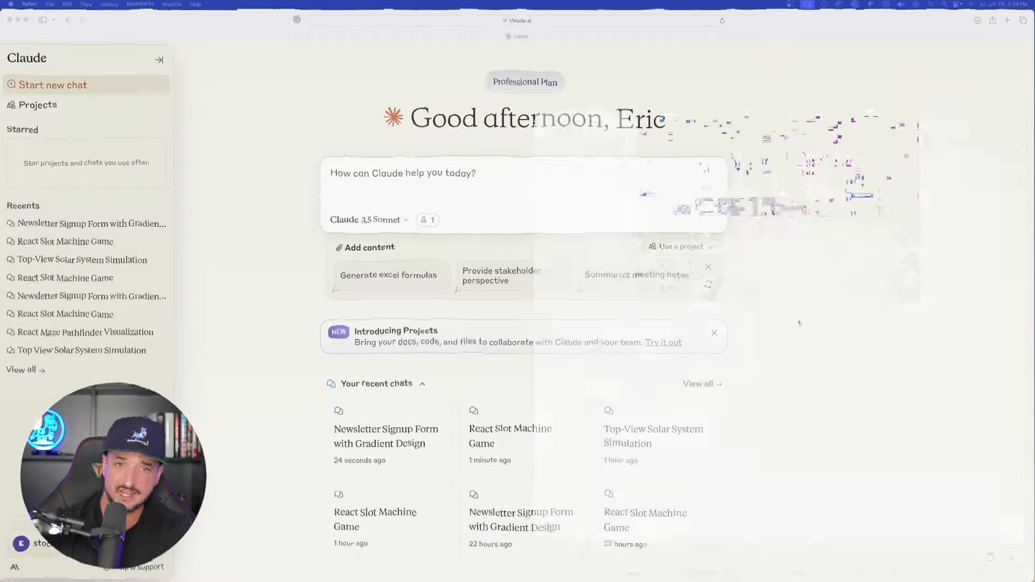
# Request a top-view Three.js solar system simulation with all planets and open its artifact
pyautogui.write('Create a top view solar system simulation using Three.js. including all the planets, their major moons, scaled relative distances, orbital speeds, and orbital paths. Add labels for the planets and their major moons. Render it in HTML5 please.')
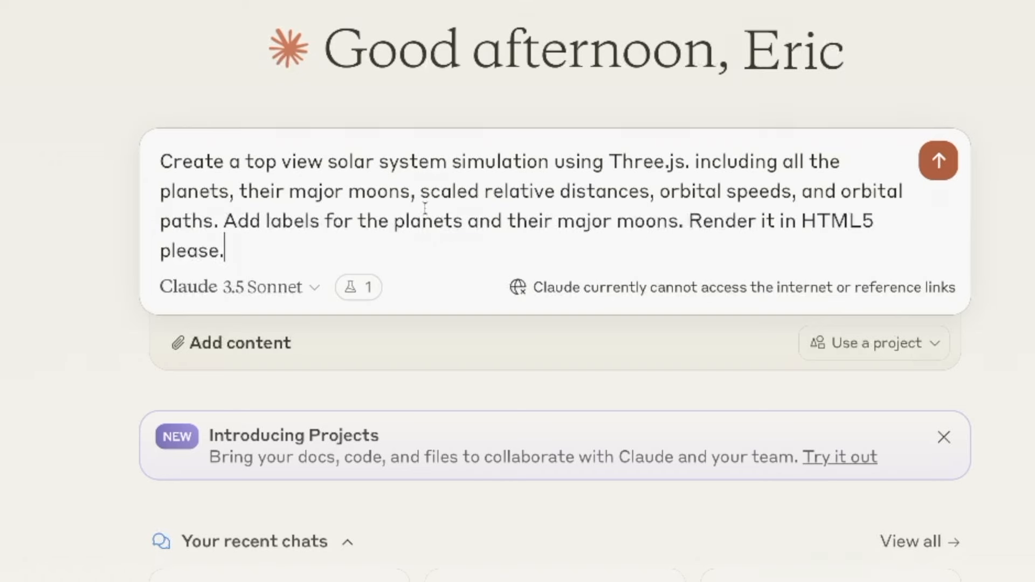
pyautogui.click(937, 161)
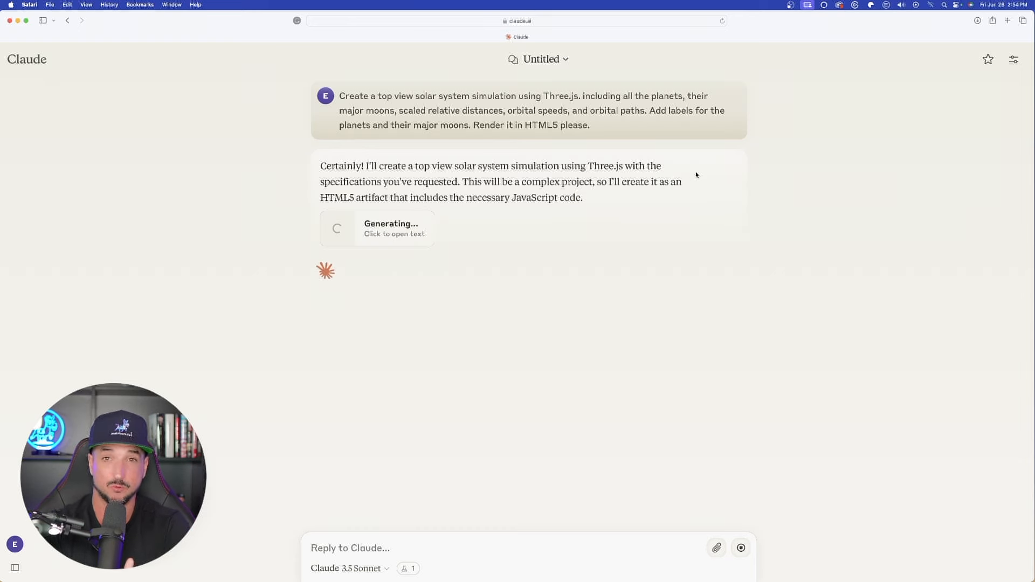
pyautogui.click(377, 228)
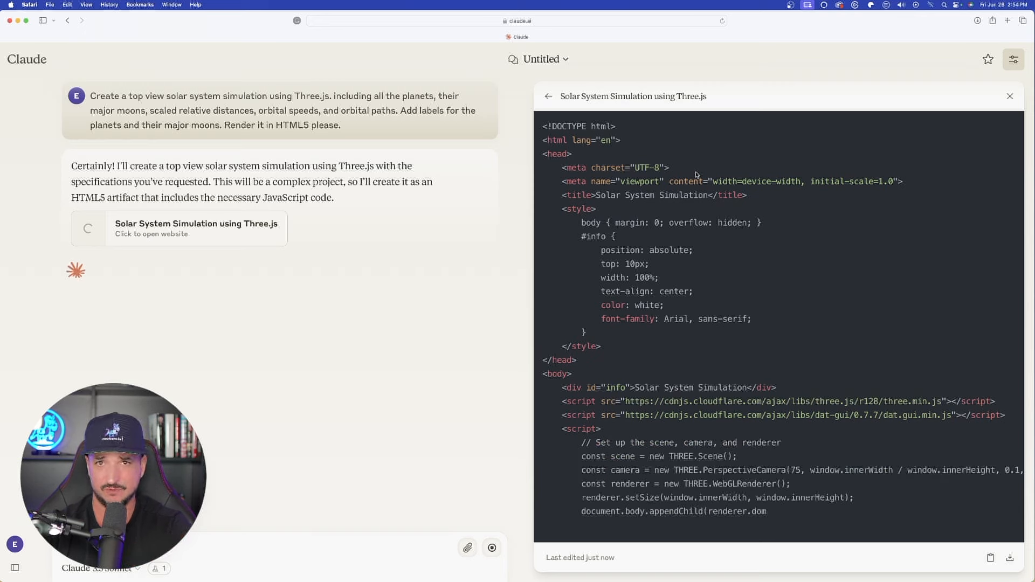
# Review the streaming simulation code, then return to the new-chat home page
pyautogui.scroll(-3)
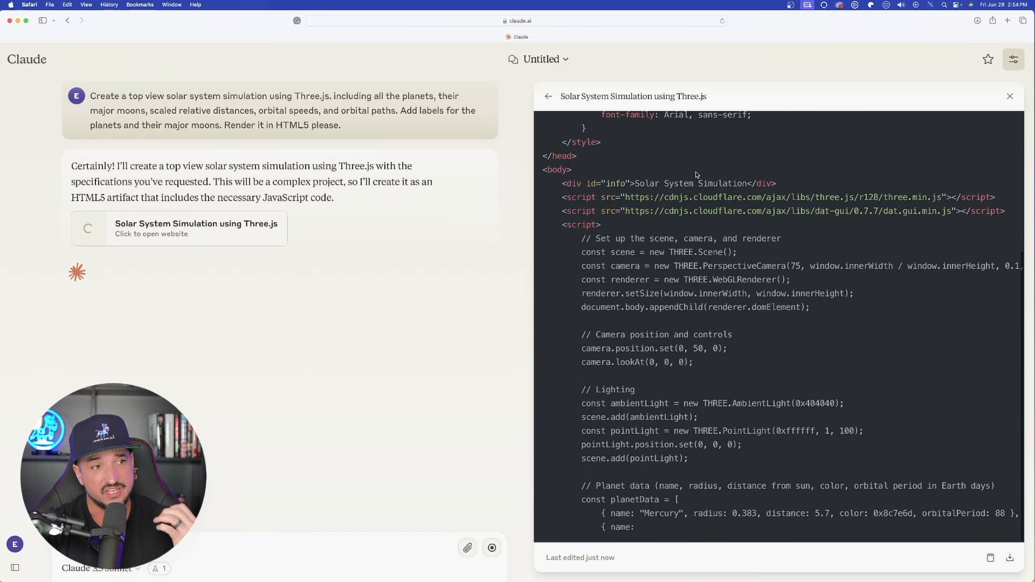
pyautogui.scroll(-3)
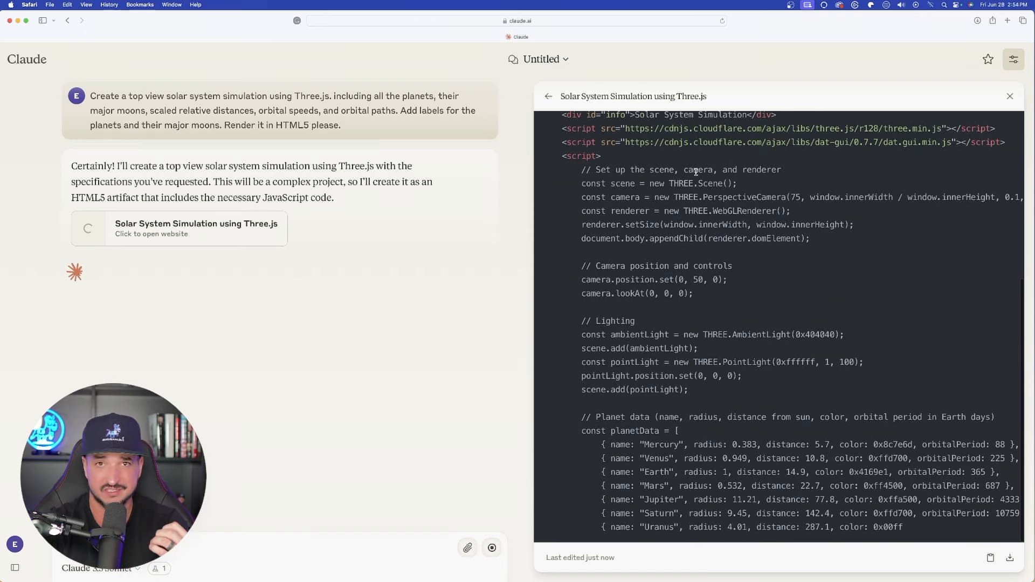
pyautogui.scroll(-3)
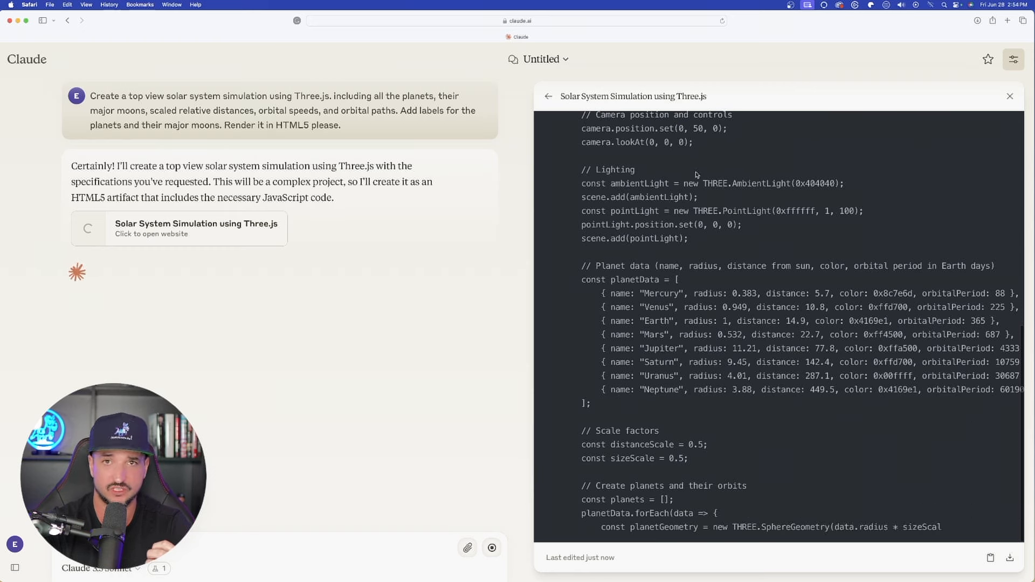
pyautogui.click(947, 96)
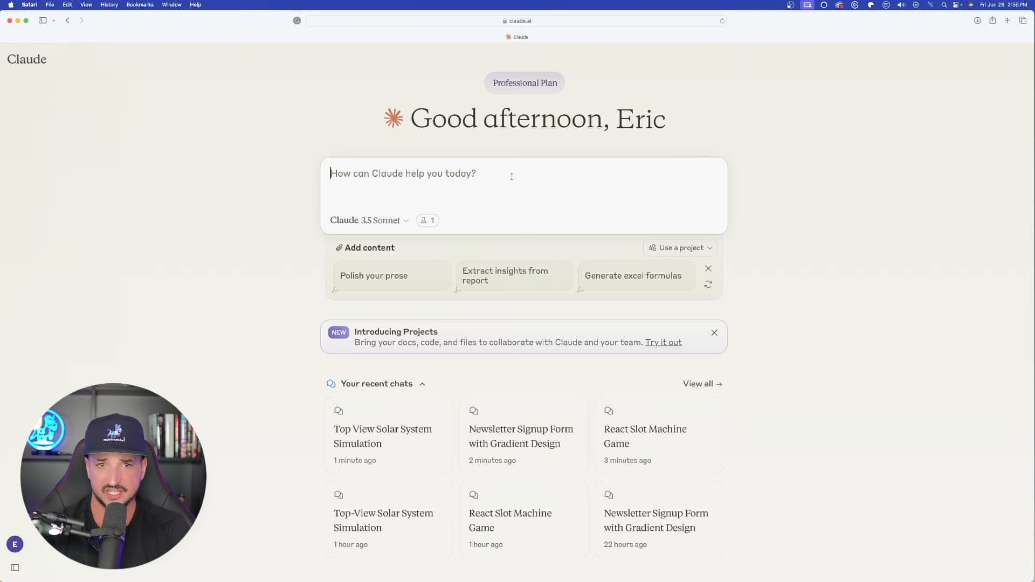
# Request a React Maze Pathfinder Visualization component and review its generated code
pyautogui.write('Create a React Component: Maze Pathfinder Visualization')
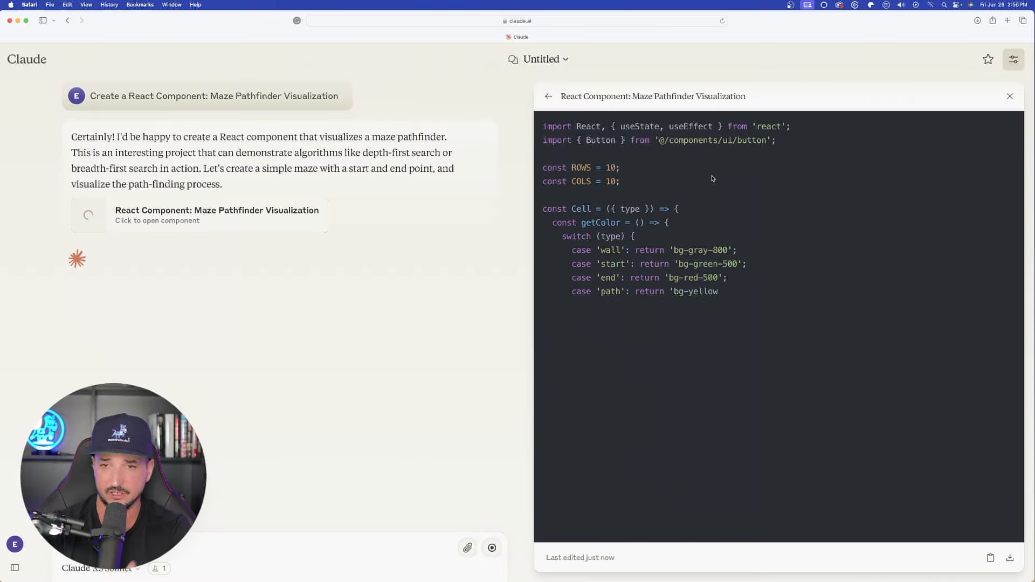
pyautogui.scroll(-3)
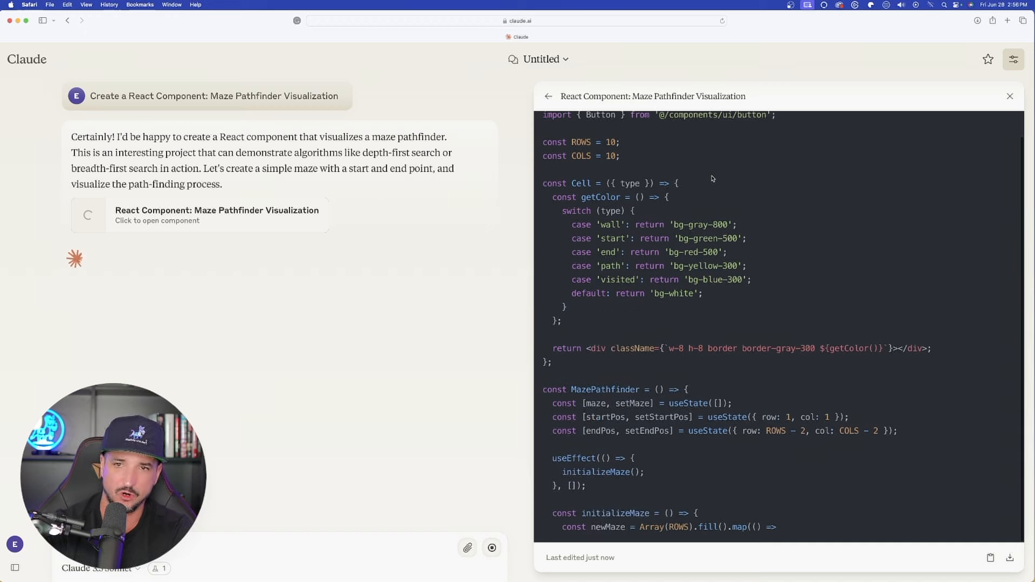
pyautogui.scroll(-3)
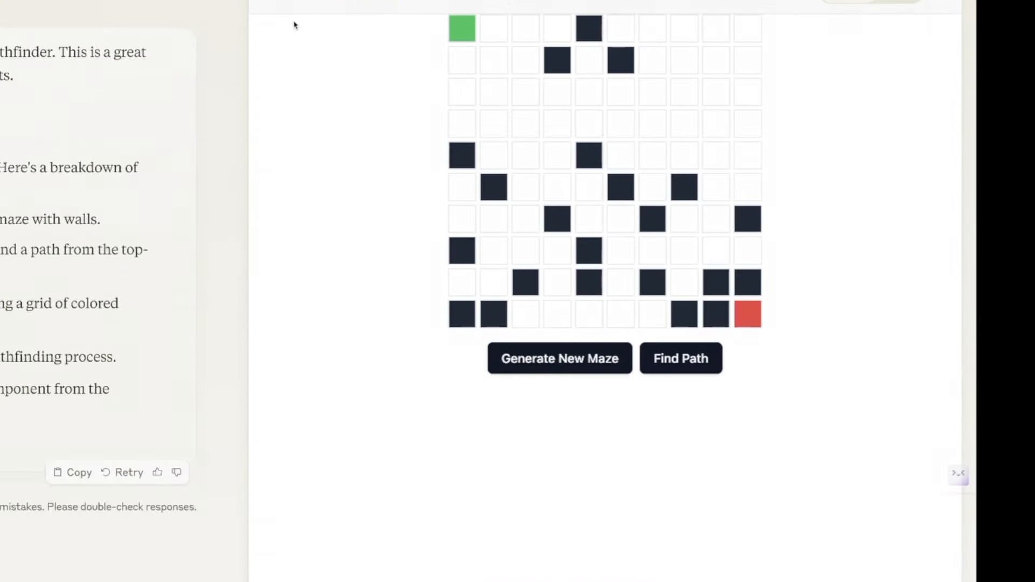
pyautogui.moveTo(271, 39)
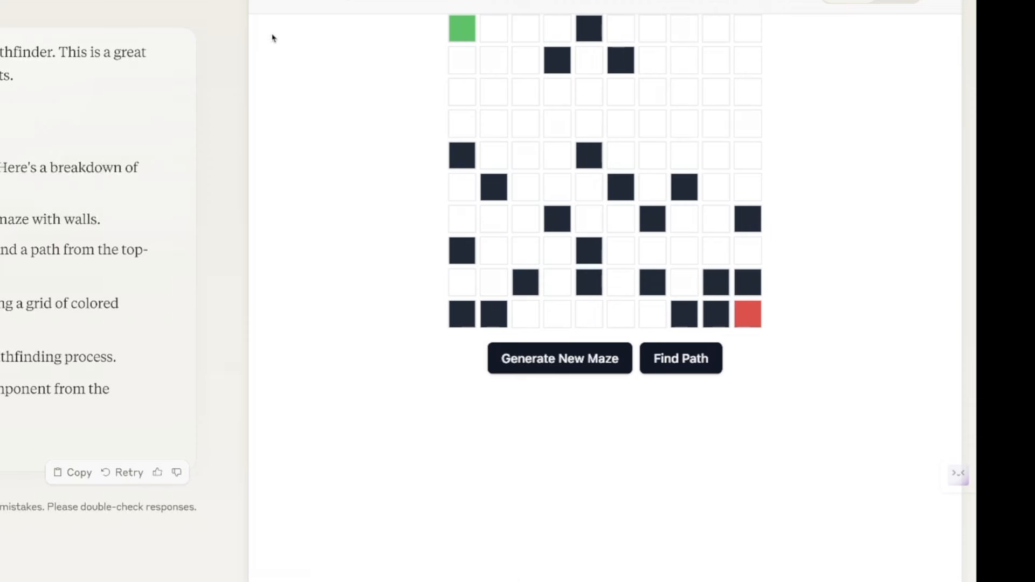
pyautogui.moveTo(557, 358)
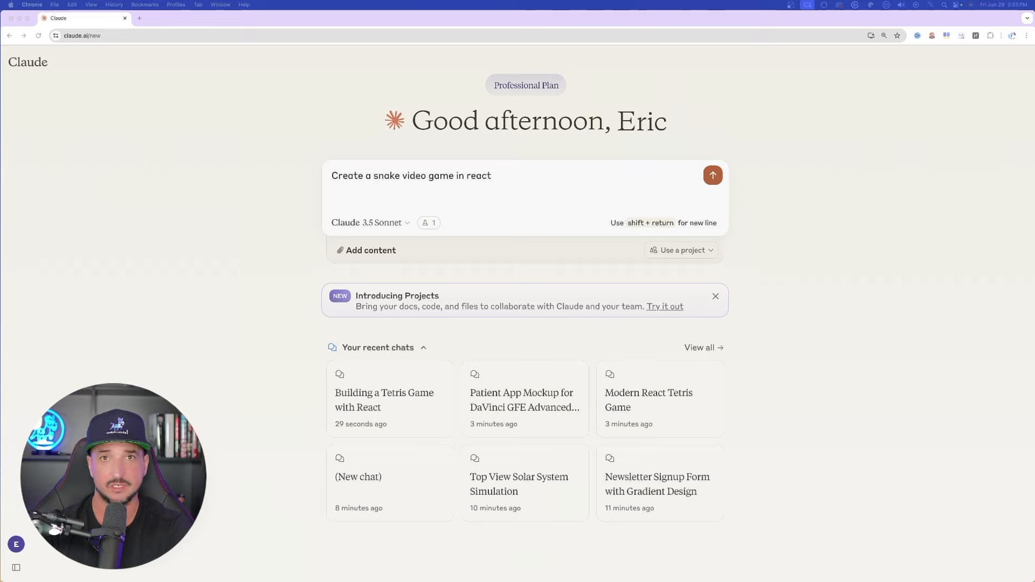
# Send 'Create a snake video game in react', preview the game and restart it with Play Again
pyautogui.click(713, 174)
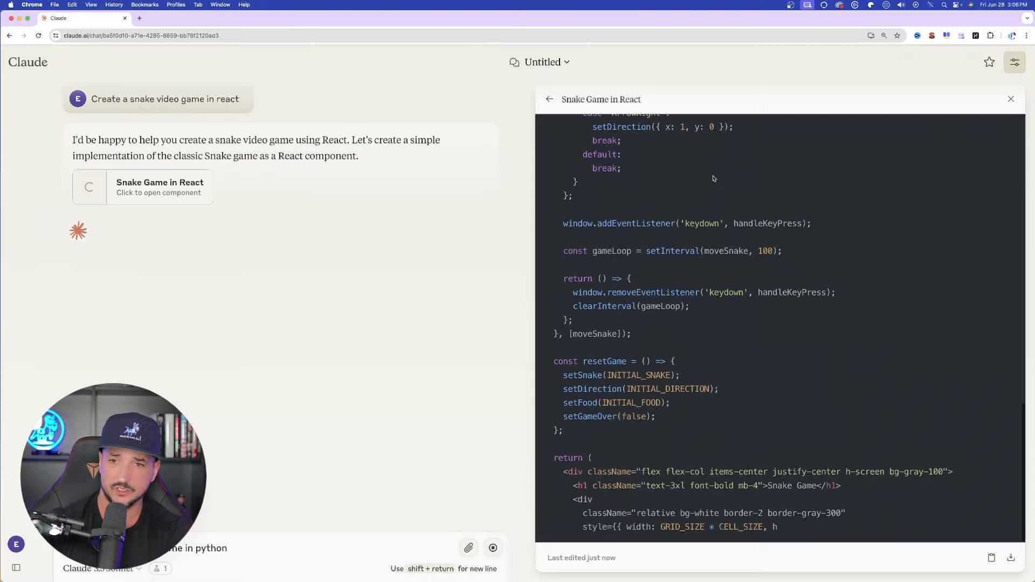
pyautogui.scroll(-3)
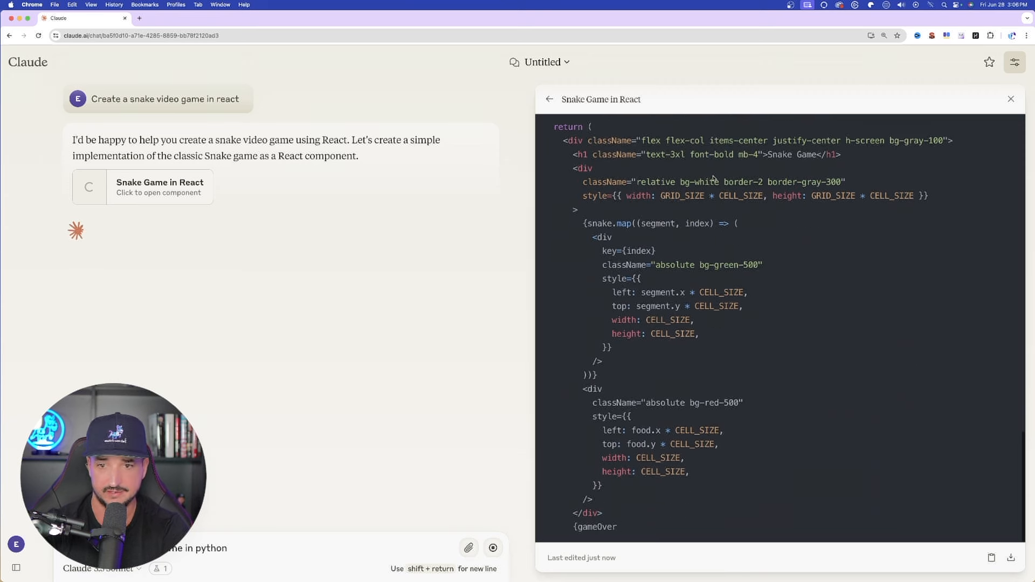
pyautogui.click(948, 98)
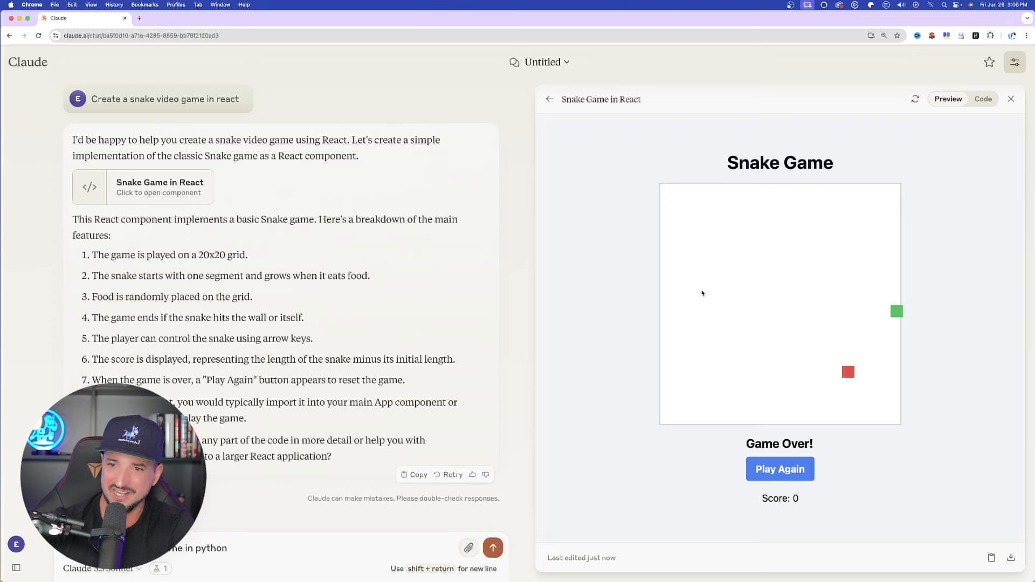
pyautogui.click(779, 469)
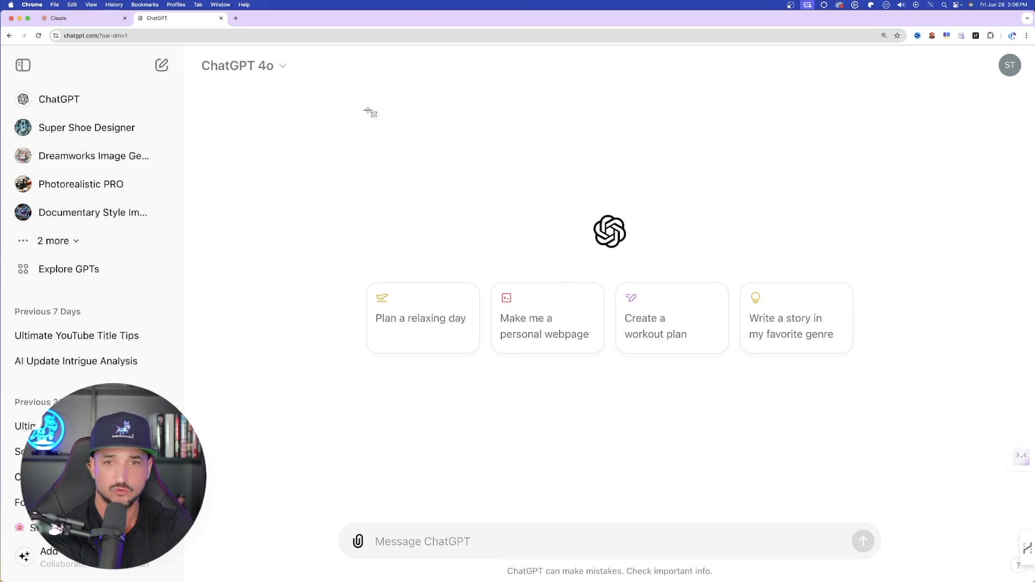
pyautogui.moveTo(192, 53)
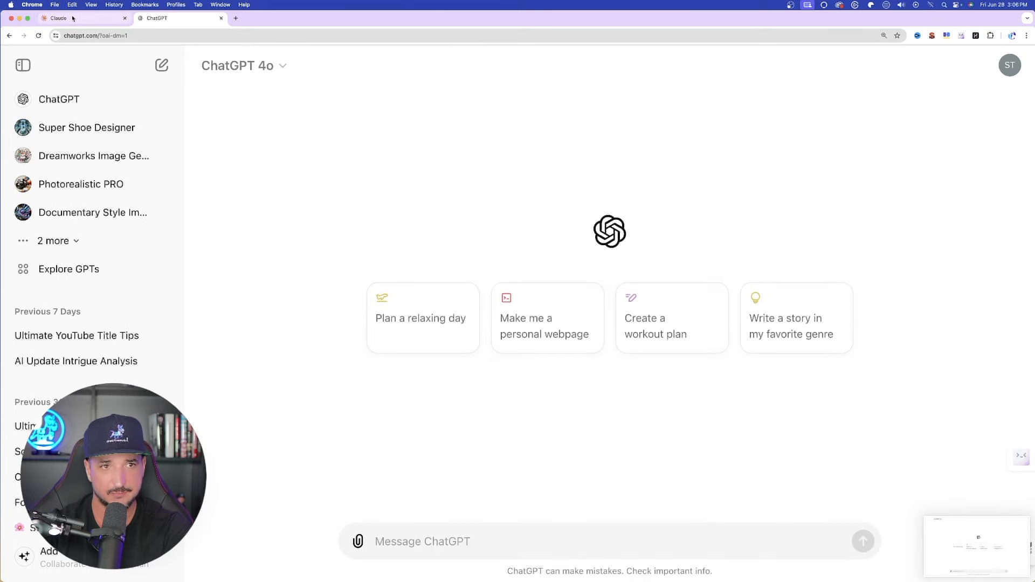
# Switch back to Claude with the ChatGPT home page screenshot attached
pyautogui.click(79, 18)
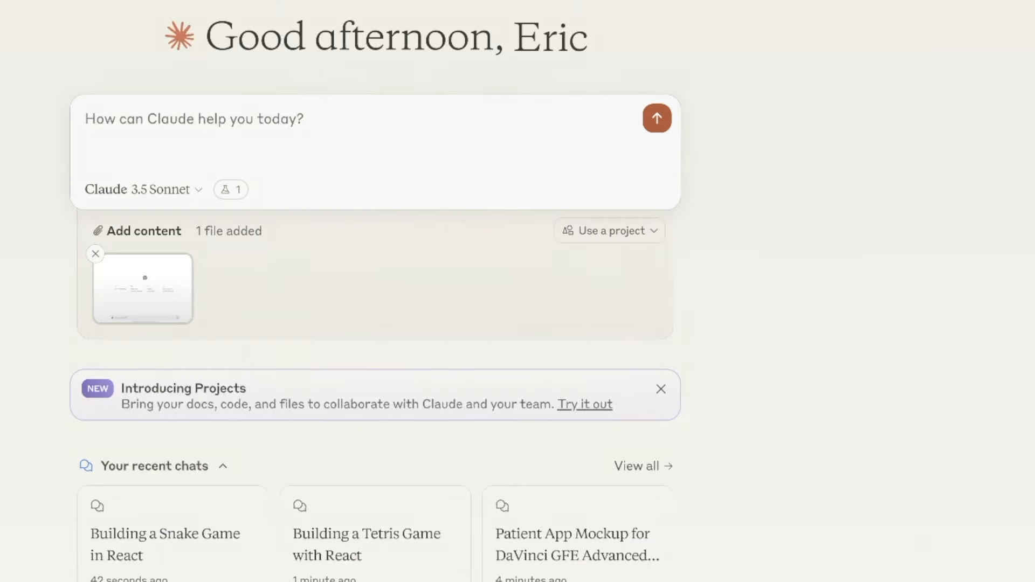
# Send 'Remake this website in react', preview the ChatGPT clone, then start a new chat
pyautogui.write('Remake this website in react')
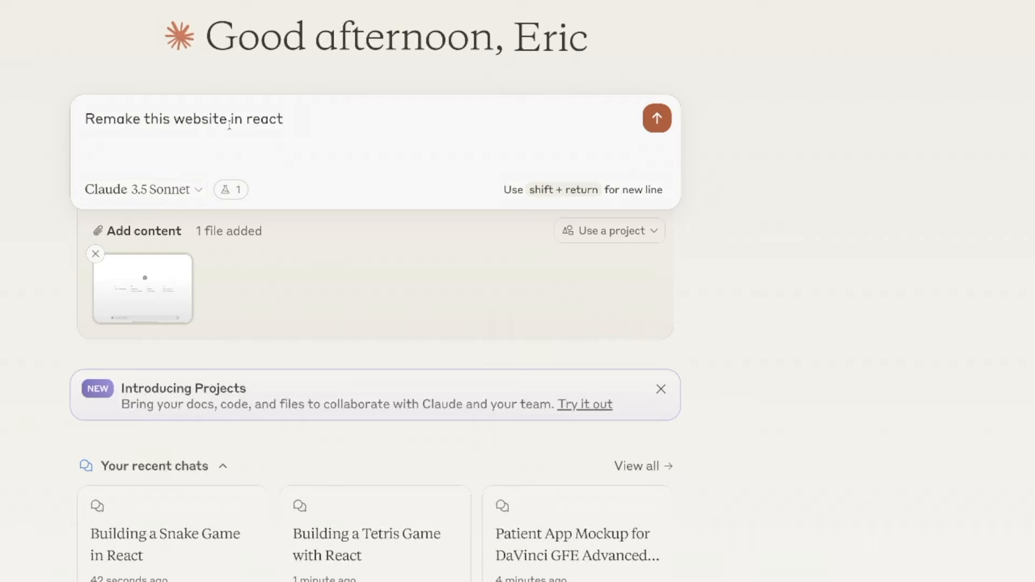
pyautogui.click(656, 119)
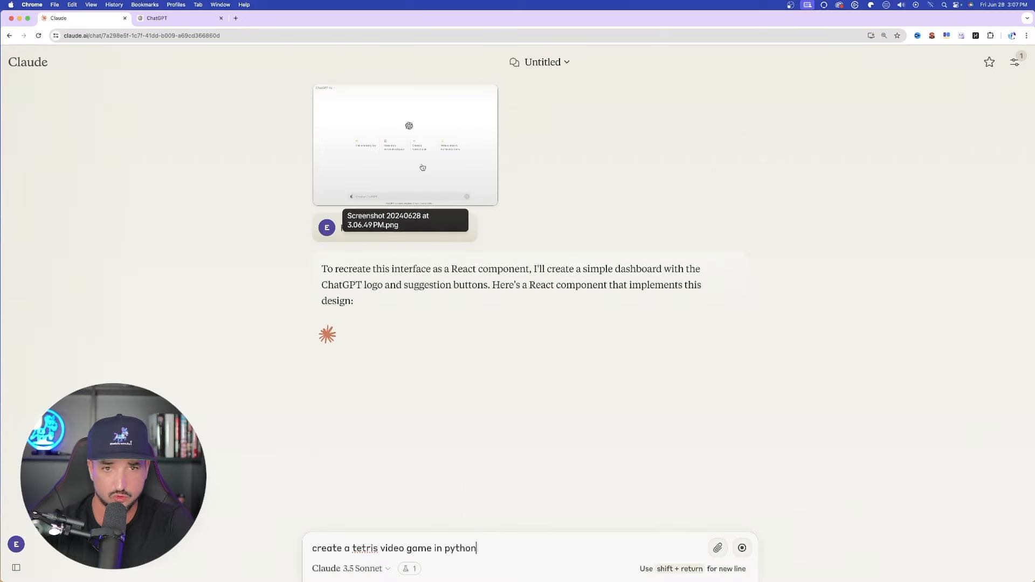
pyautogui.click(59, 302)
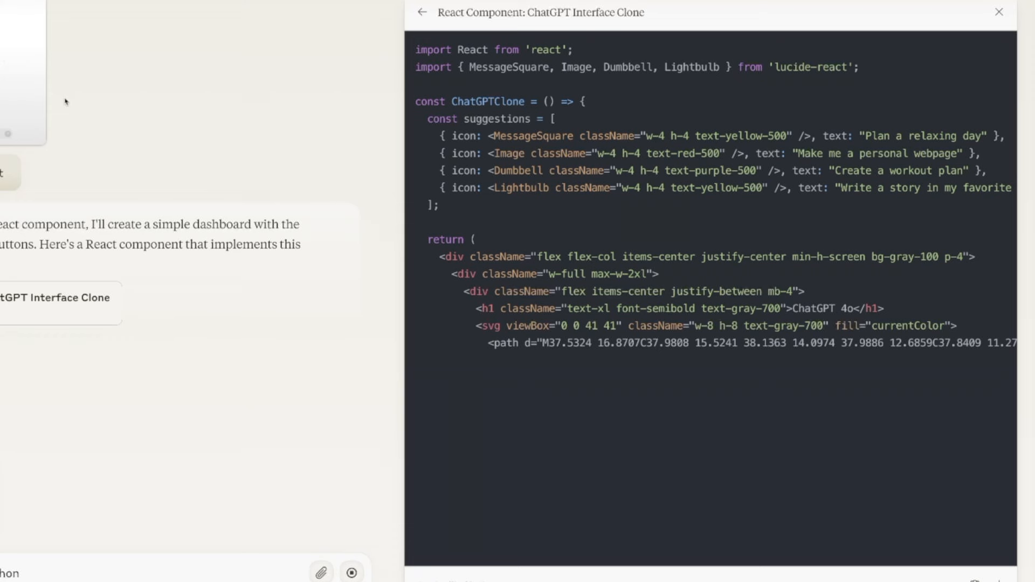
pyautogui.click(919, 12)
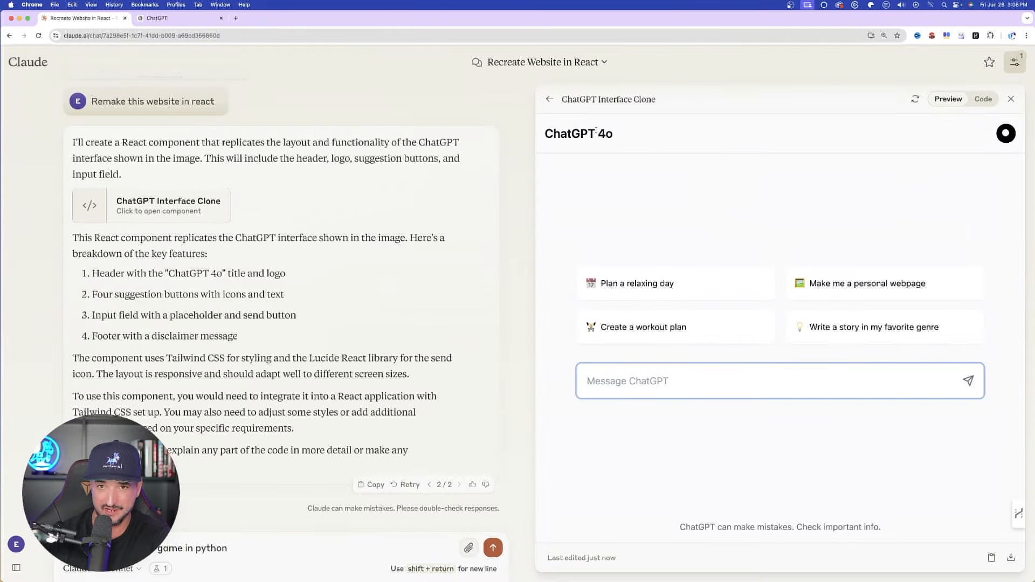
pyautogui.click(28, 62)
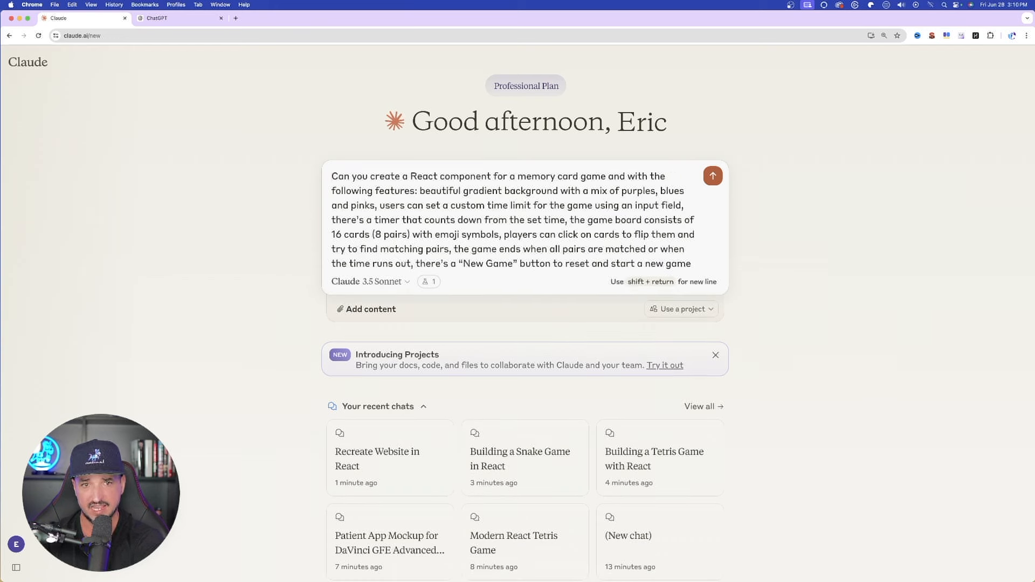
# Send the memory card game request, follow its React code being written and preview it
pyautogui.click(712, 176)
pyautogui.write('create a tetris video game in python')
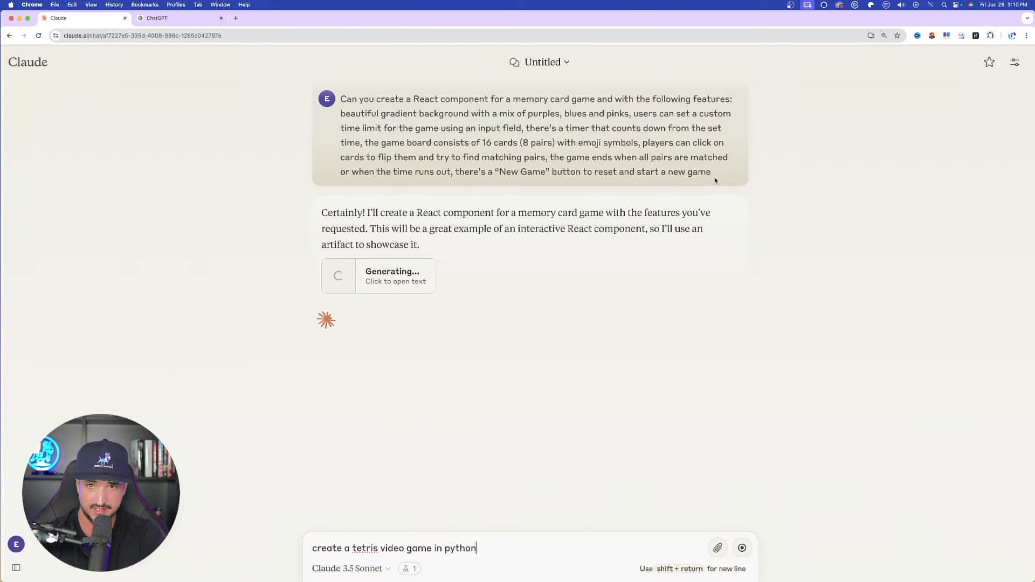
pyautogui.click(377, 275)
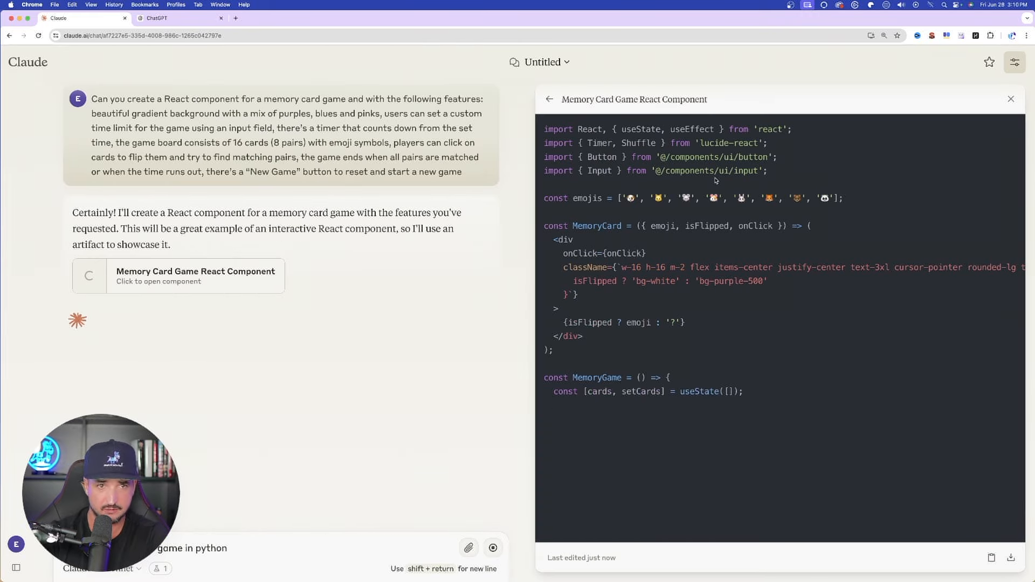
pyautogui.scroll(-3)
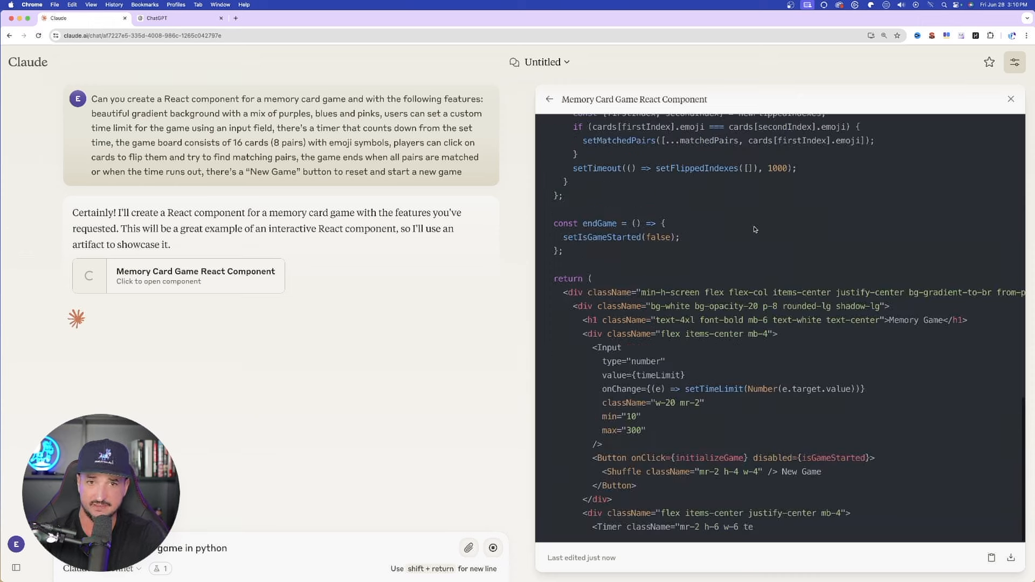
pyautogui.scroll(-3)
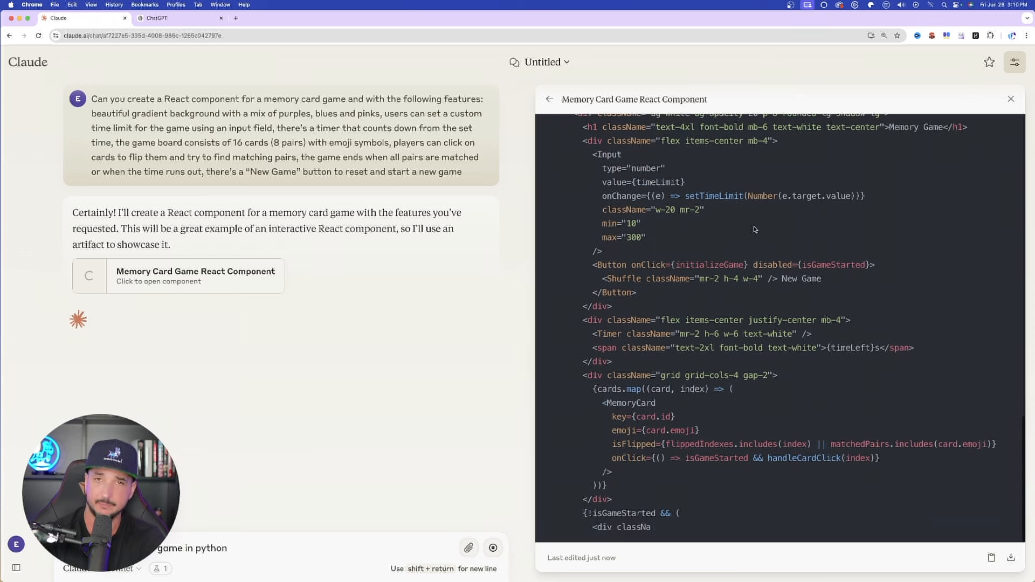
pyautogui.click(948, 99)
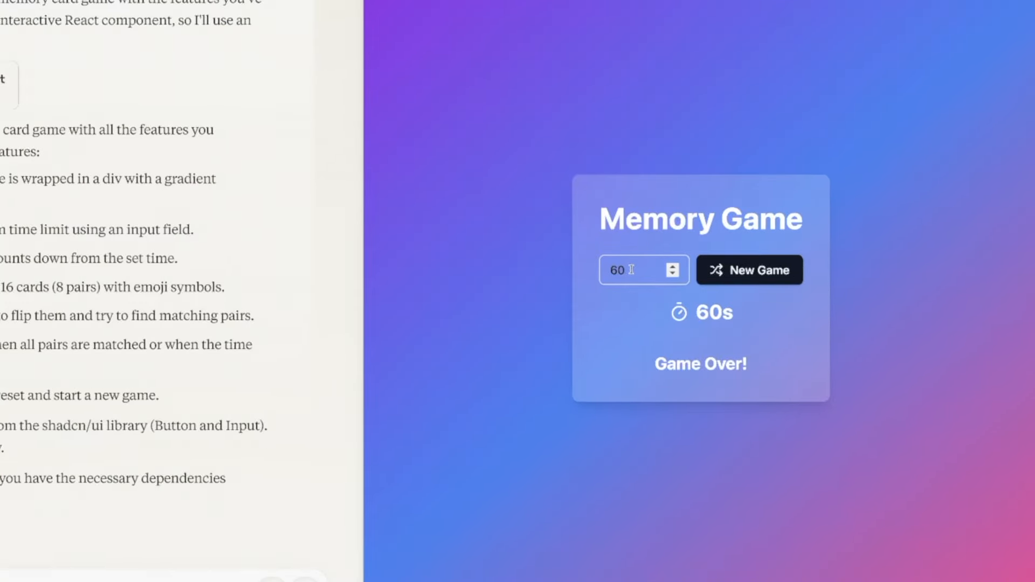
# Start a new memory game and flip the first cards, revealing a bunny and others
pyautogui.scroll(-3)
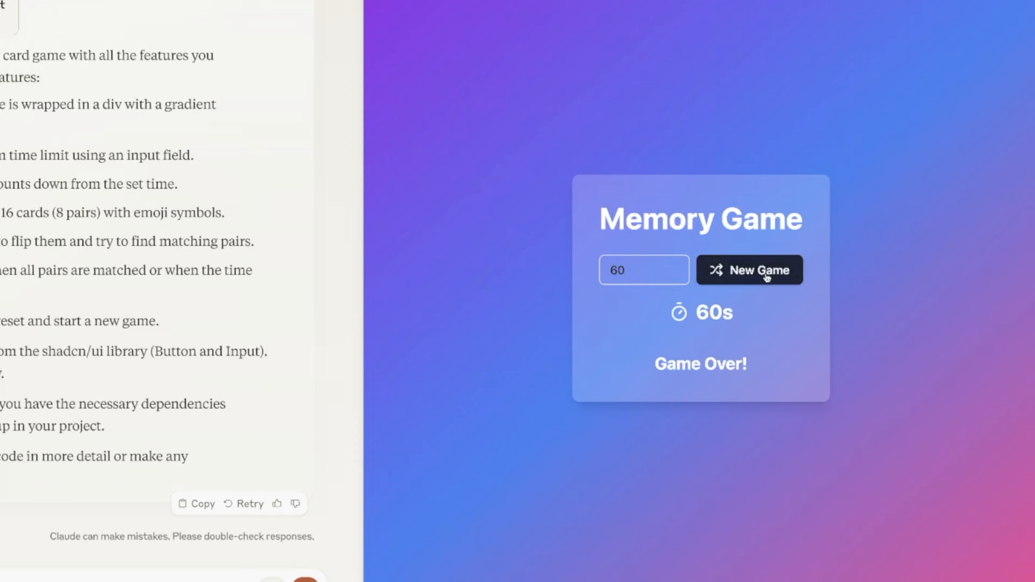
pyautogui.click(749, 270)
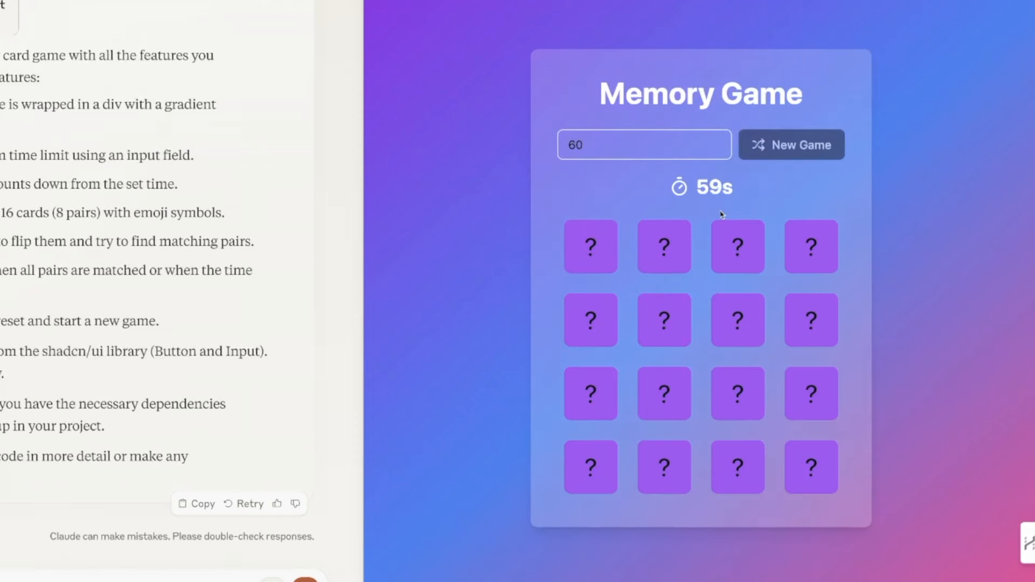
pyautogui.click(590, 246)
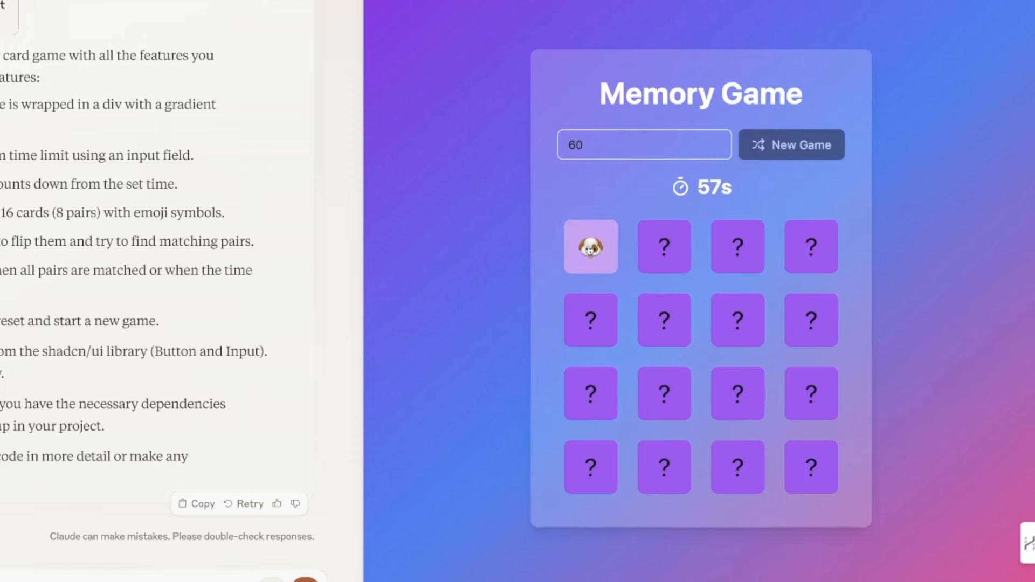
pyautogui.click(738, 321)
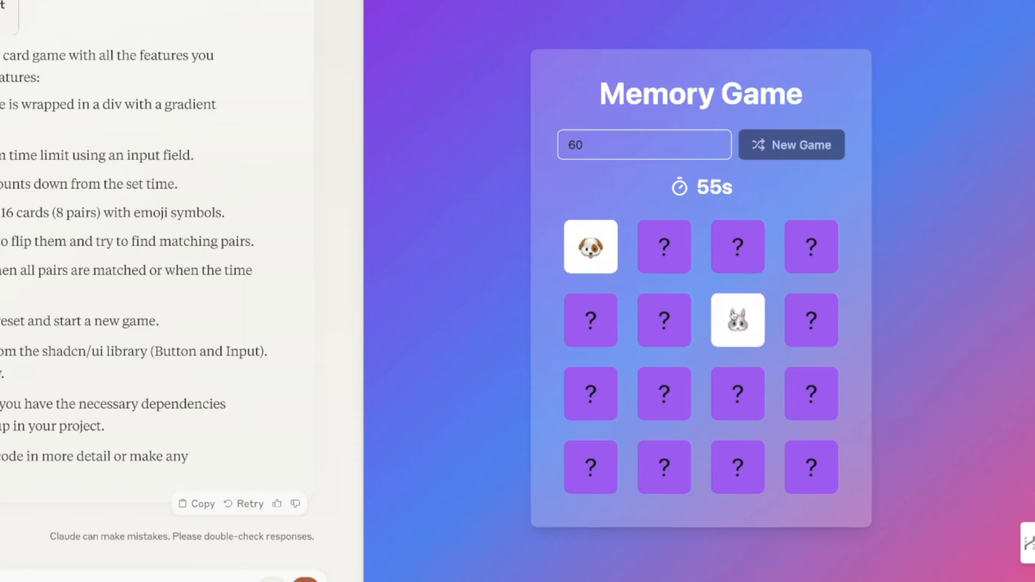
pyautogui.click(811, 246)
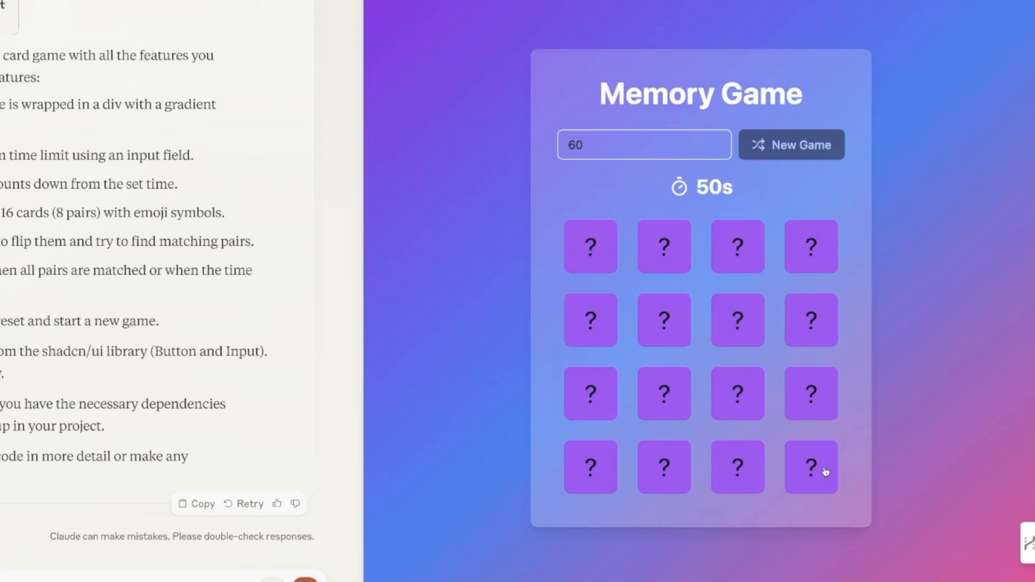
pyautogui.click(810, 467)
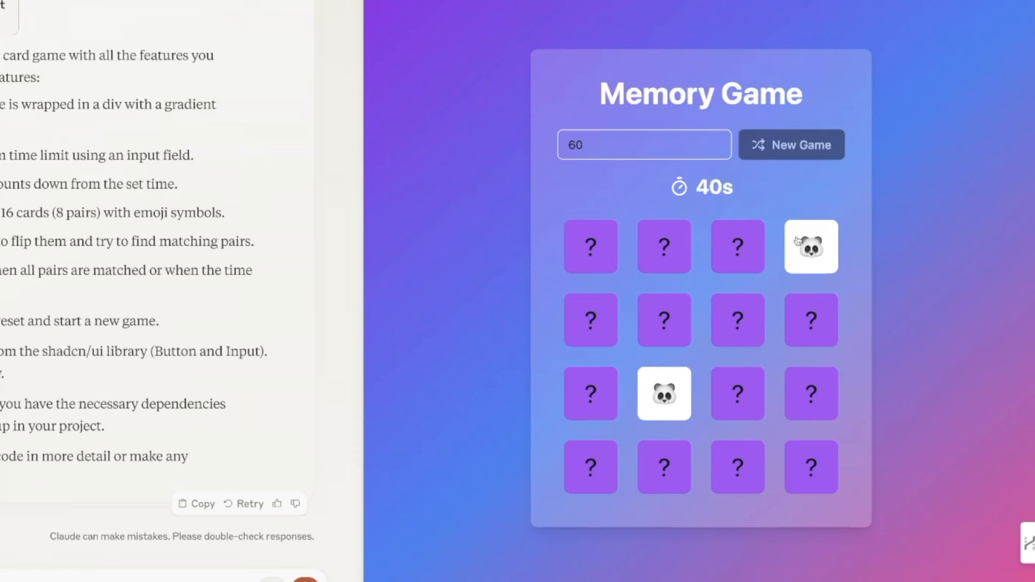
# Flip further cards to find and match the pair of panda cards
pyautogui.click(738, 245)
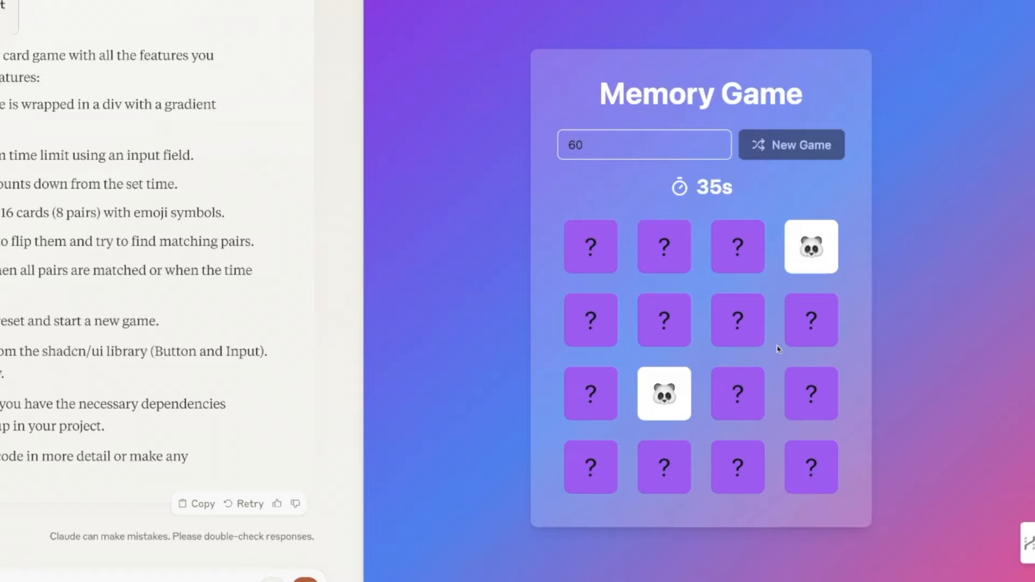
pyautogui.click(811, 467)
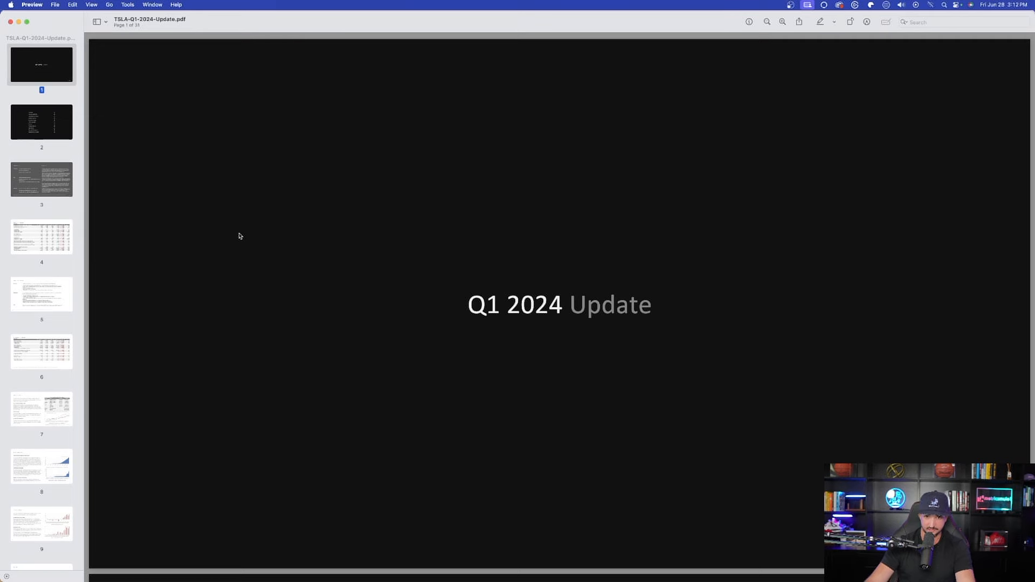
# Browse the Tesla Q1 2024 Update PDF from the table of contents to the Photos & Charts section
pyautogui.click(41, 122)
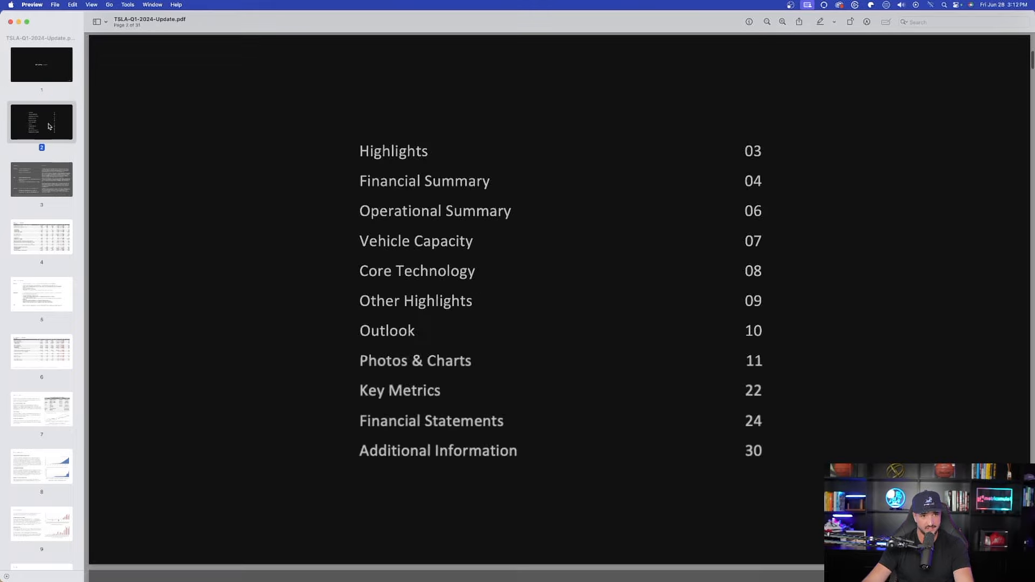
pyautogui.click(41, 295)
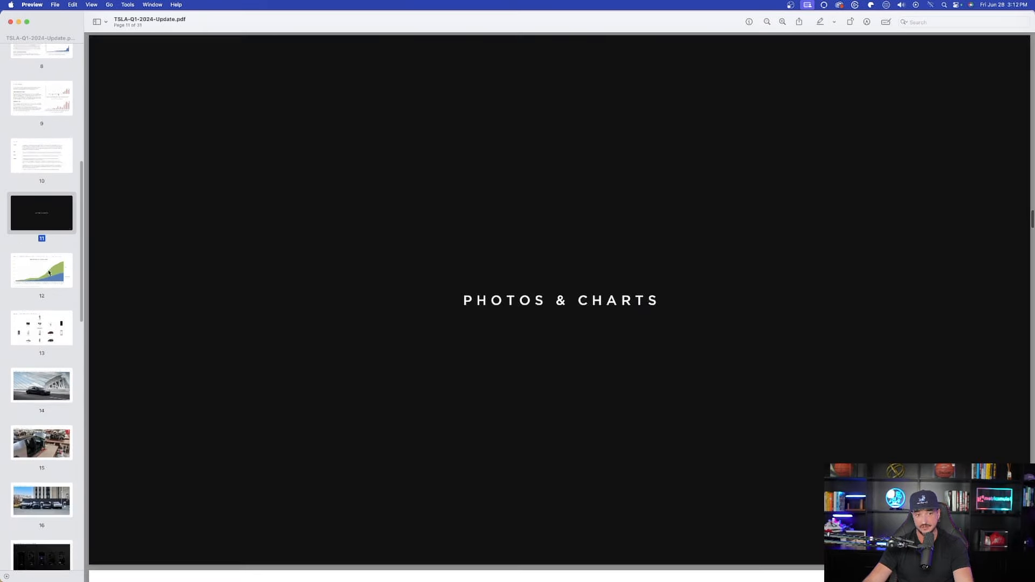
pyautogui.scroll(-3)
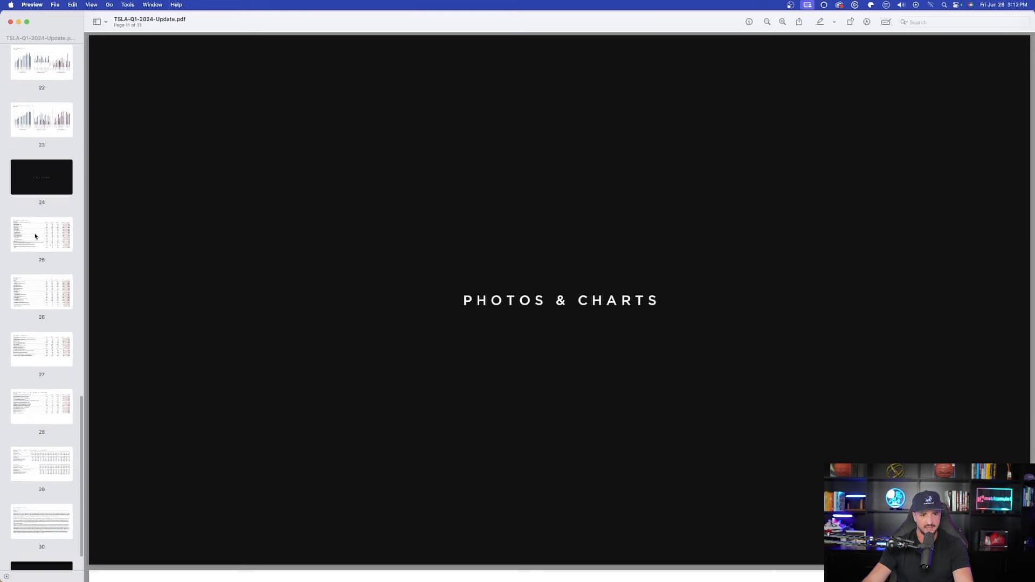
pyautogui.scroll(3)
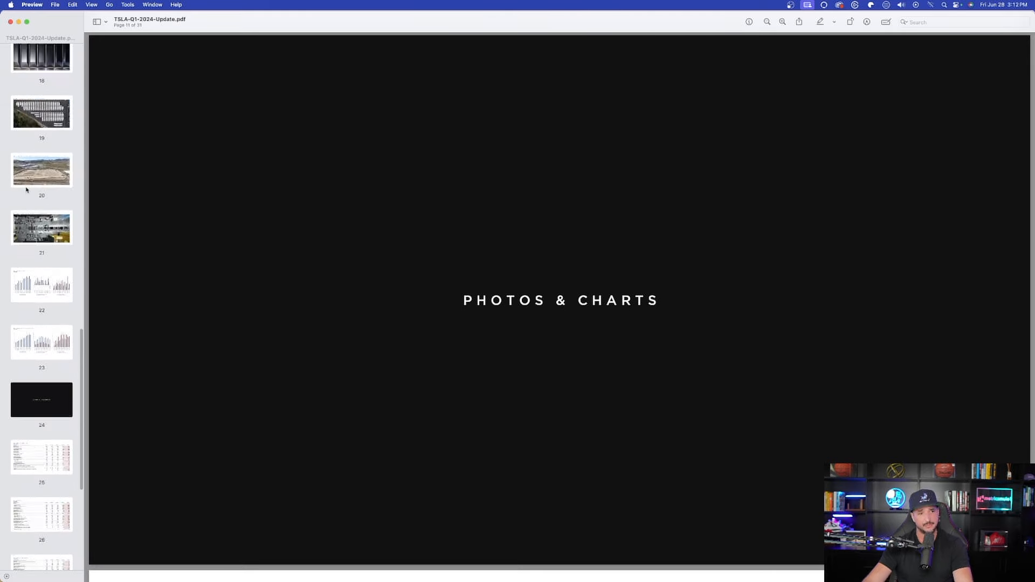
pyautogui.scroll(3)
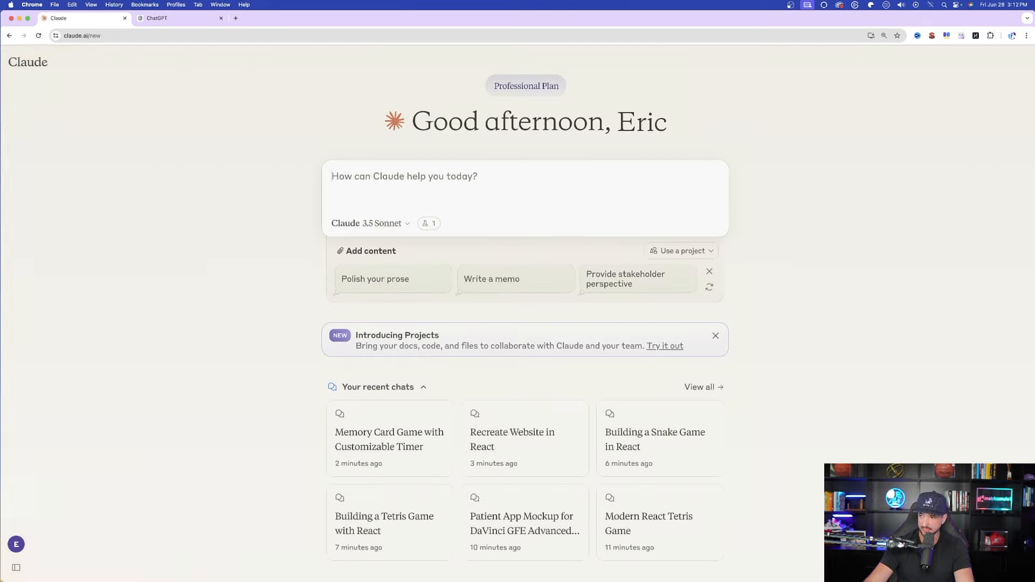
# Send the prompt 'Create an interactive Business intelligence infographics report of this Tesla Q1 2024'
pyautogui.write('Create an interactive Business intelligence infographics report of this Tesla Q1 2024 Update')
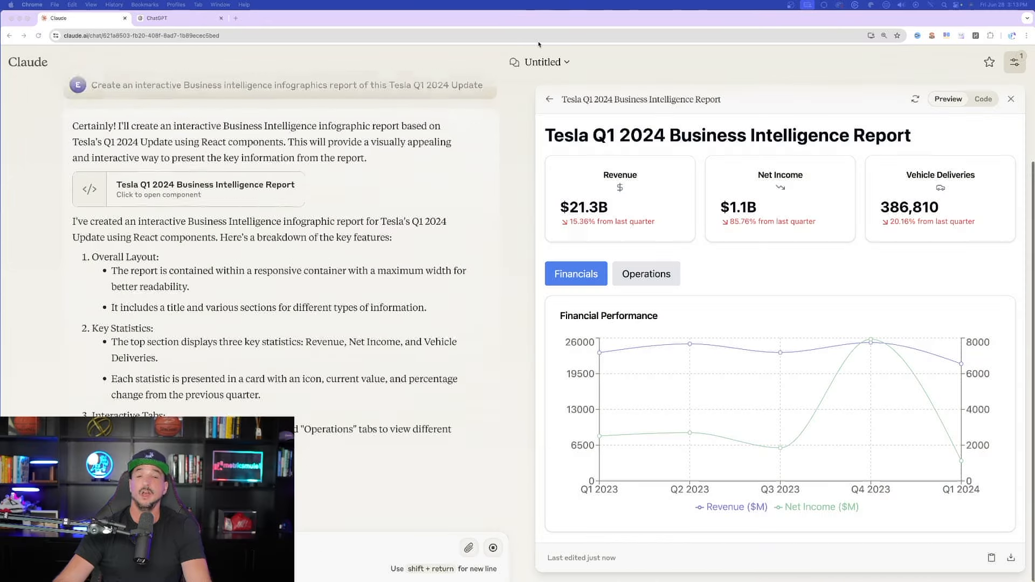
pyautogui.scroll(-3)
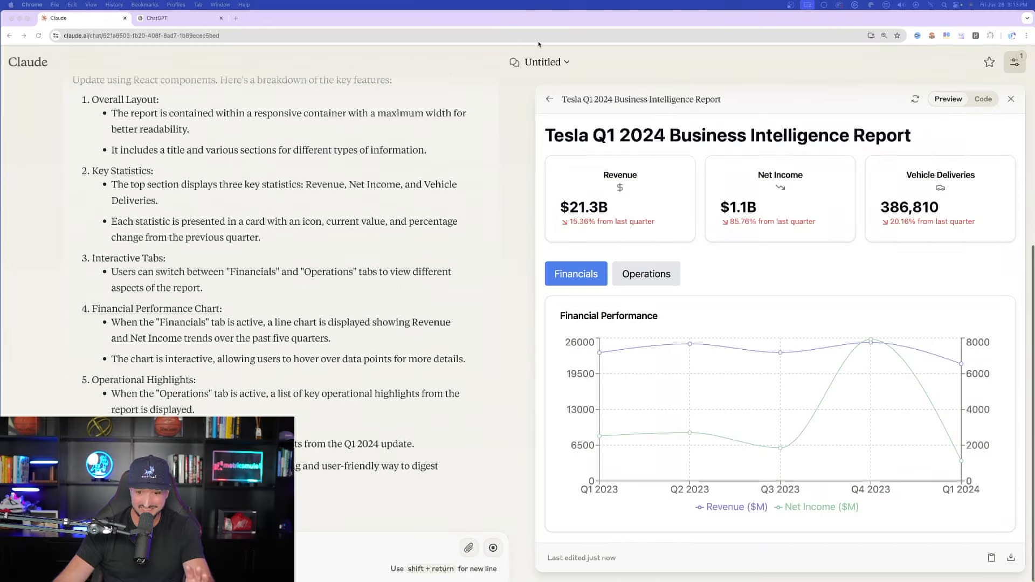
pyautogui.scroll(-3)
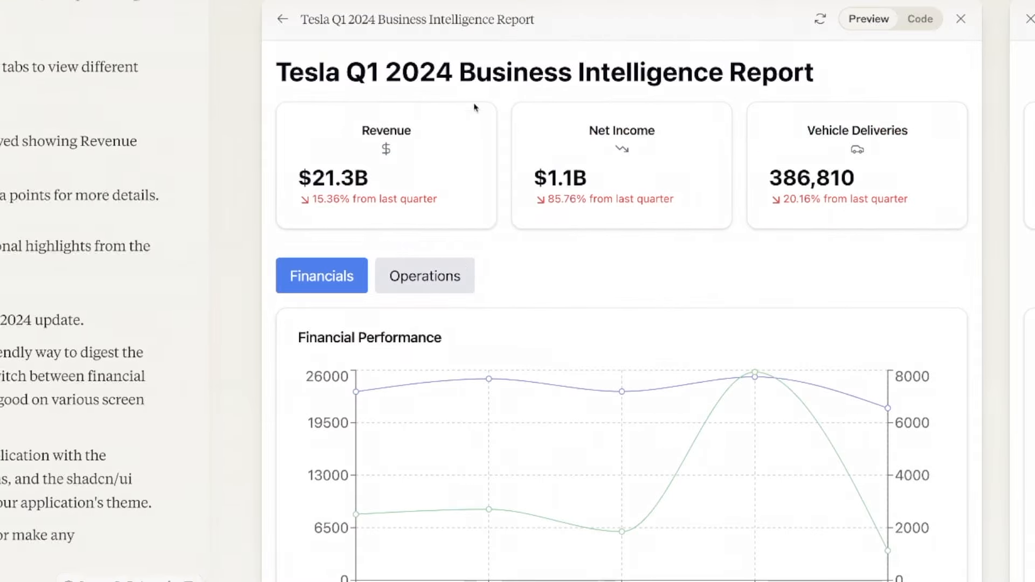
pyautogui.moveTo(522, 79)
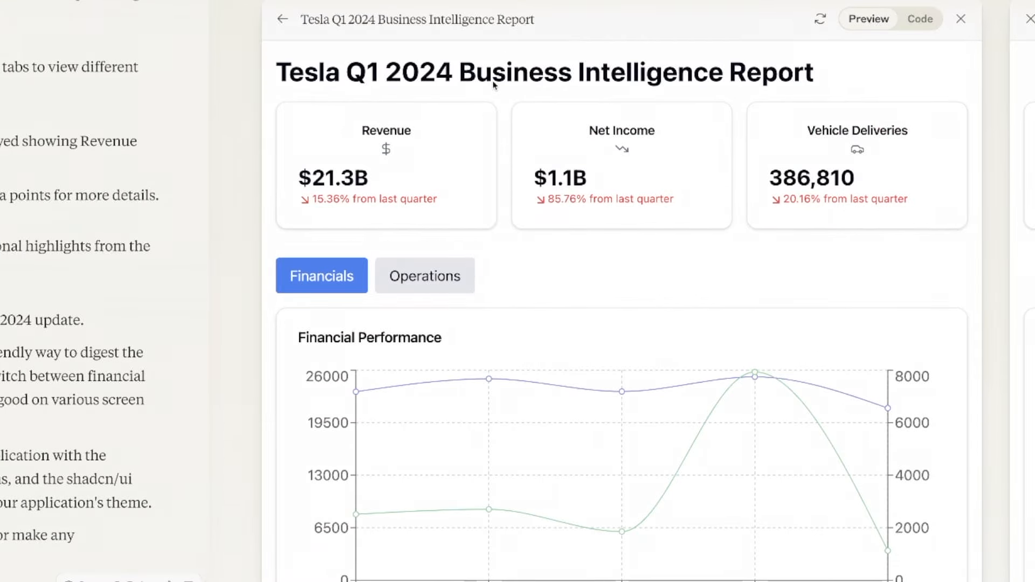
pyautogui.moveTo(409, 140)
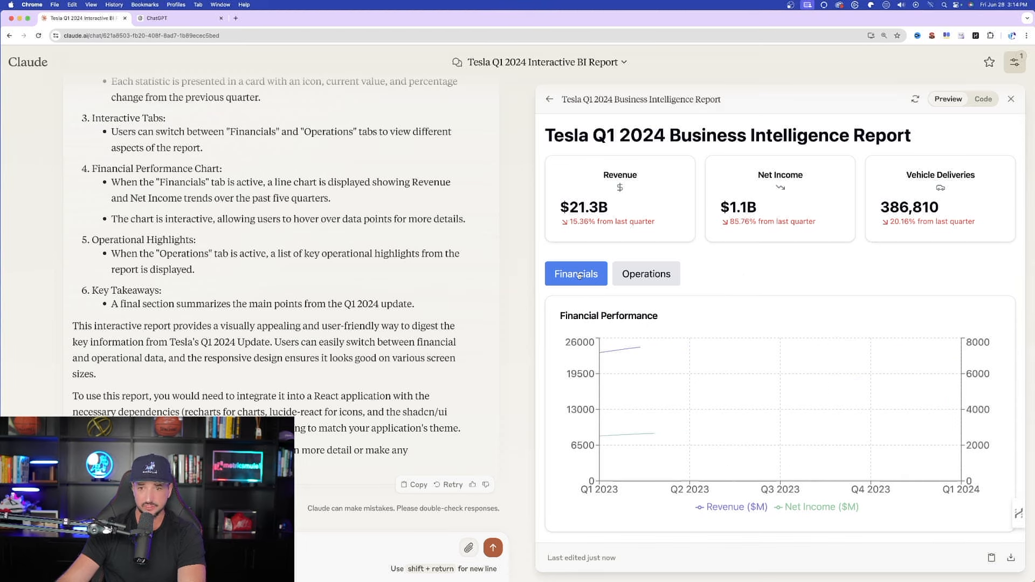
pyautogui.scroll(-3)
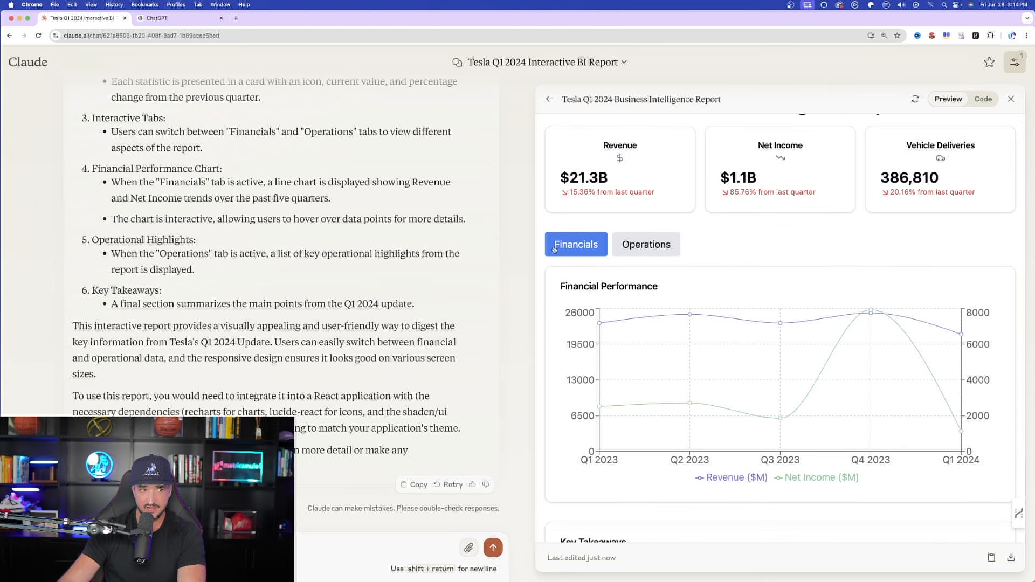
pyautogui.click(646, 244)
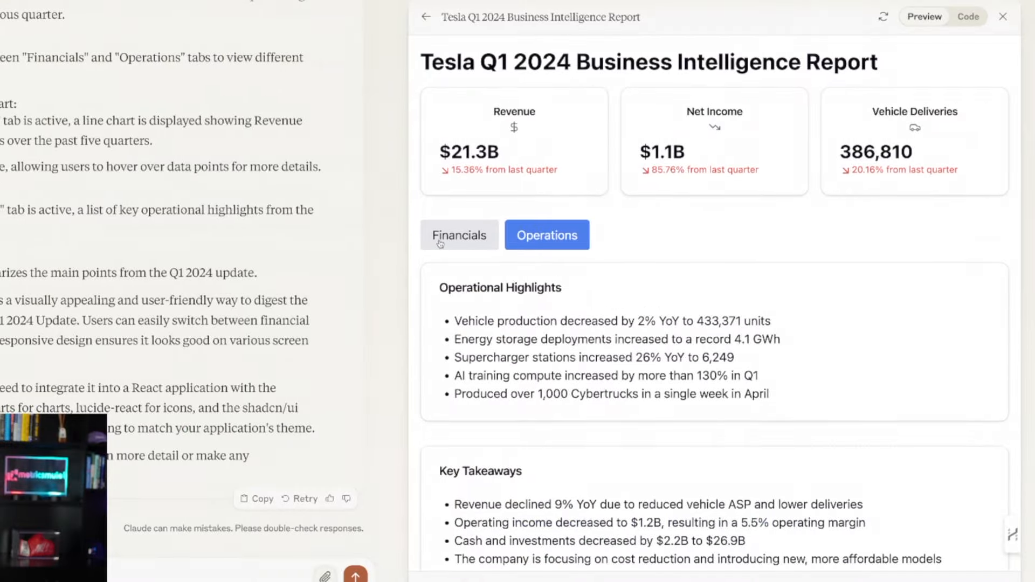
pyautogui.click(459, 234)
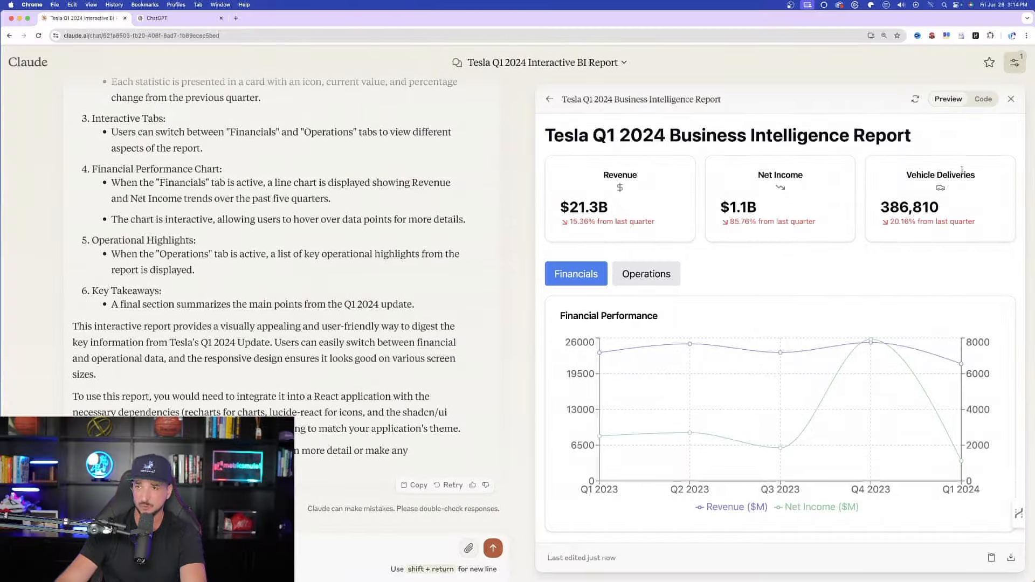
pyautogui.click(983, 99)
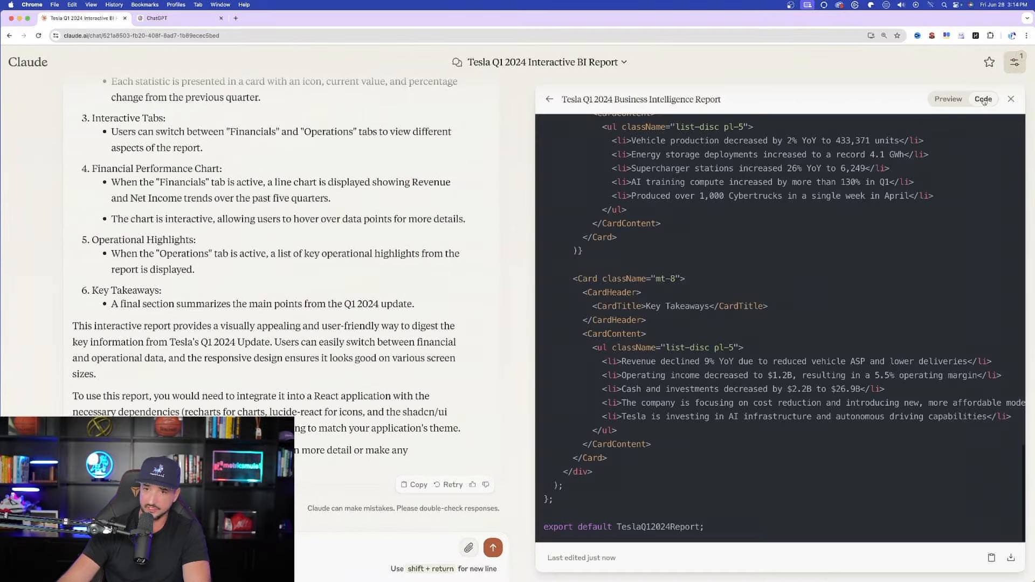
pyautogui.scroll(3)
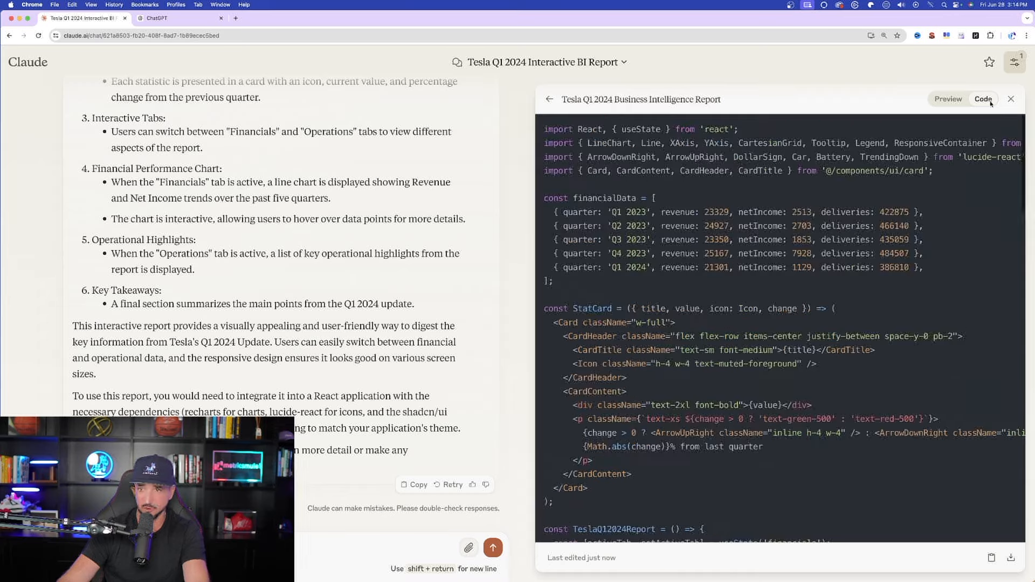
pyautogui.click(948, 99)
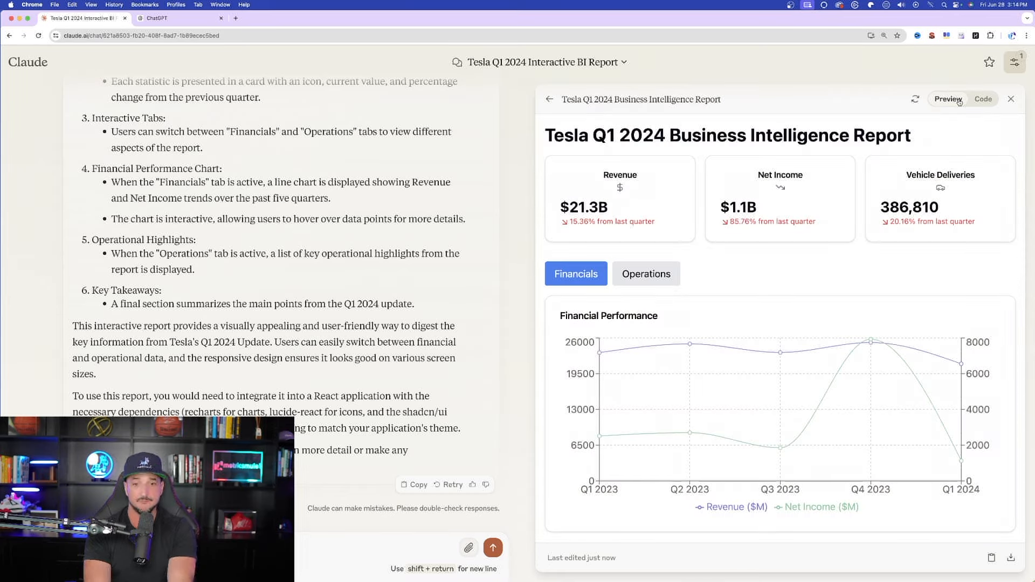